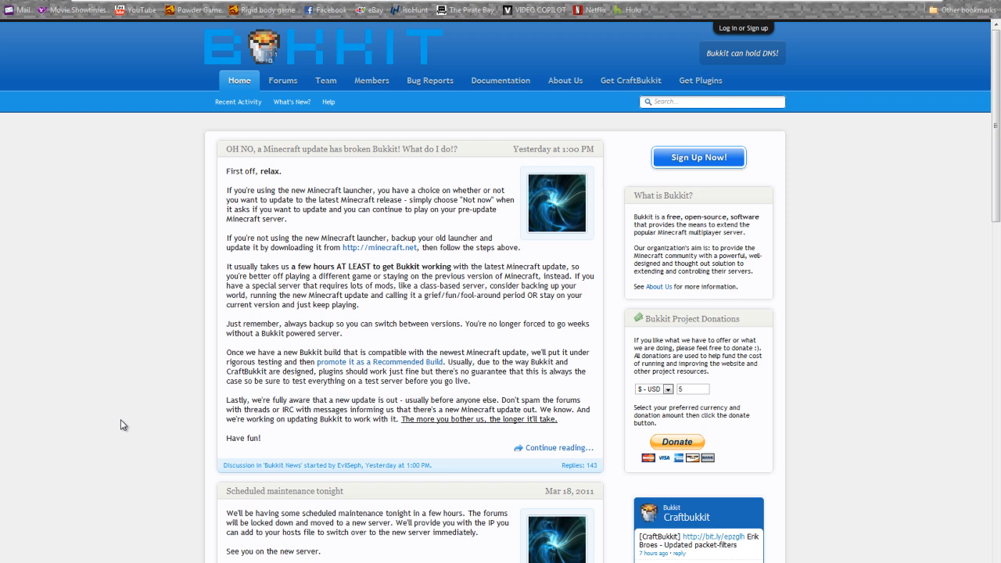
mouse_move(406, 209)
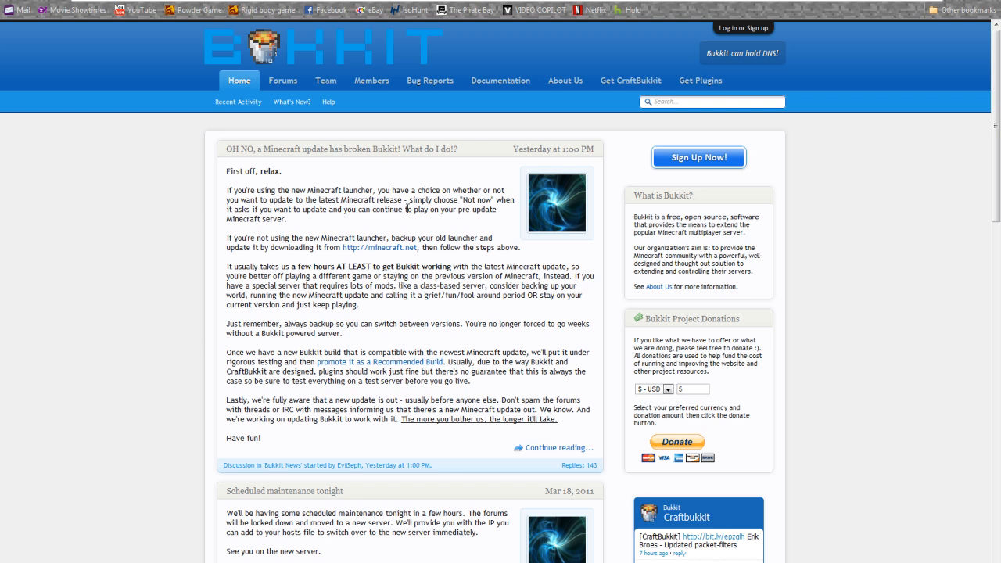
mouse_move(505, 141)
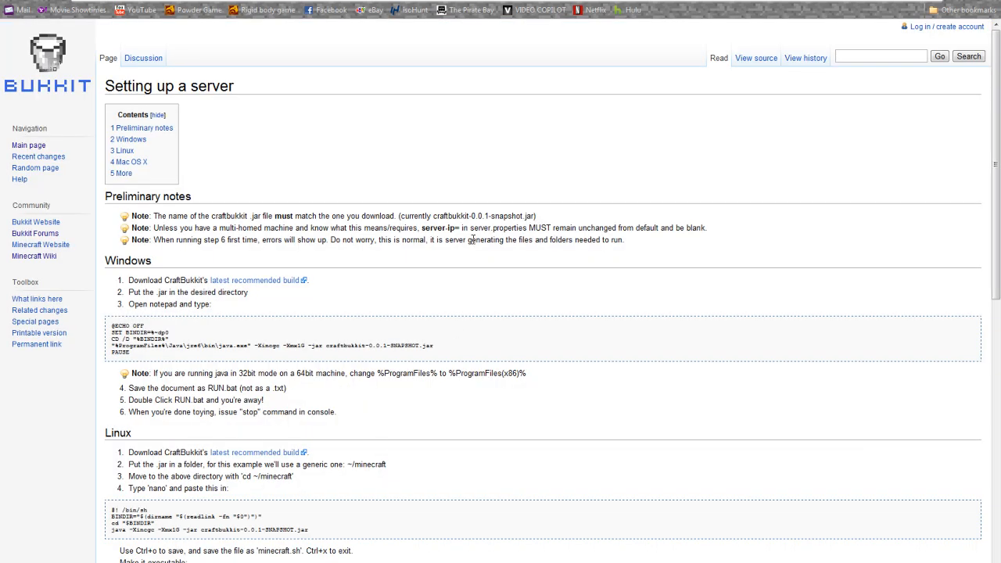
Reach the Windows section of the guide and follow the latest recommended CraftBukkit build link.
scroll(down, 3)
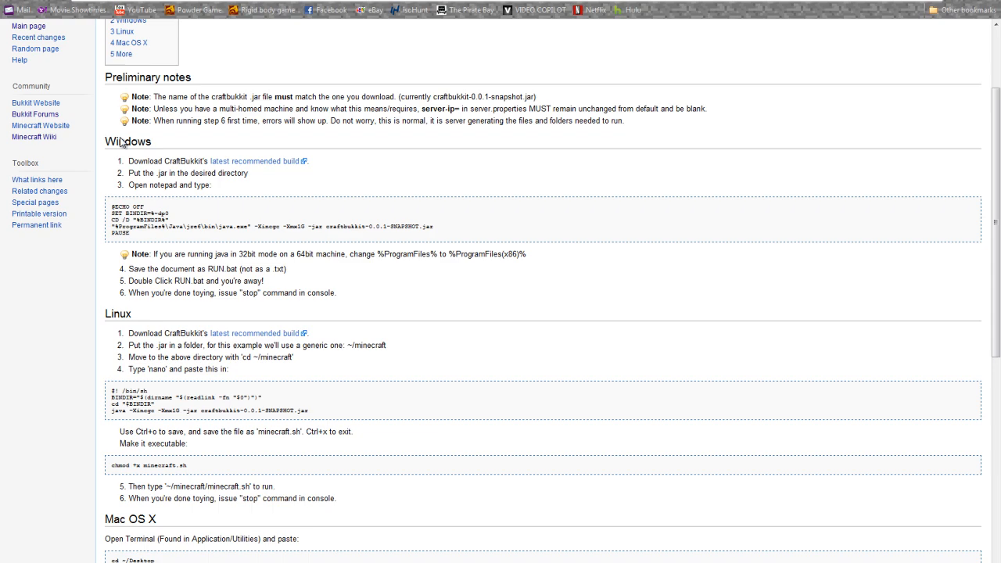
scroll(down, 3)
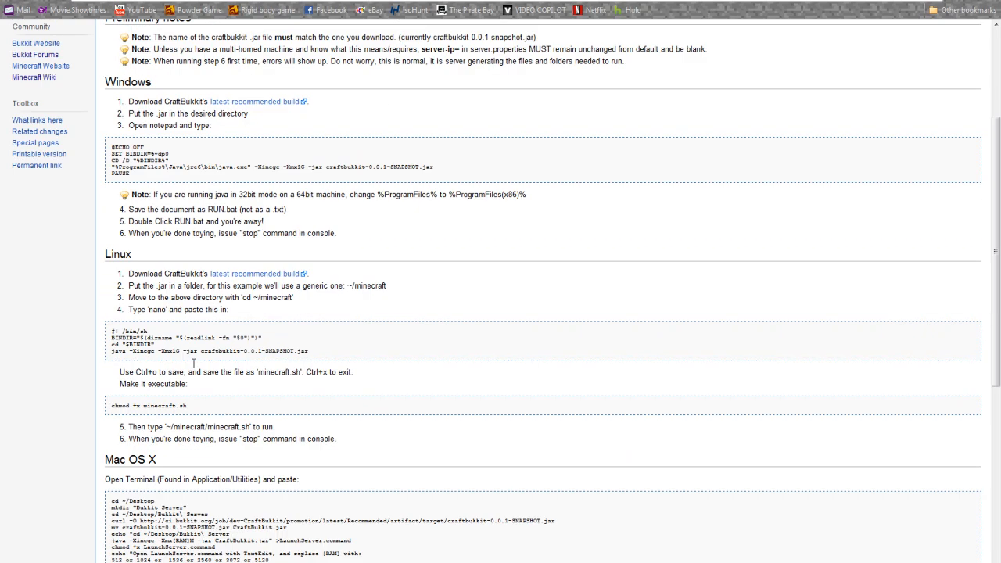
scroll(up, 3)
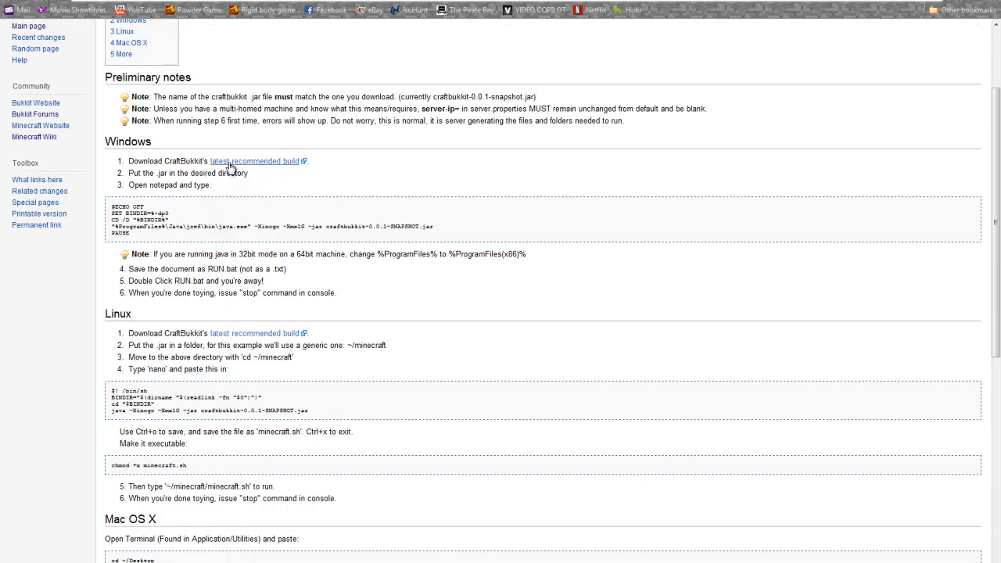
click(253, 161)
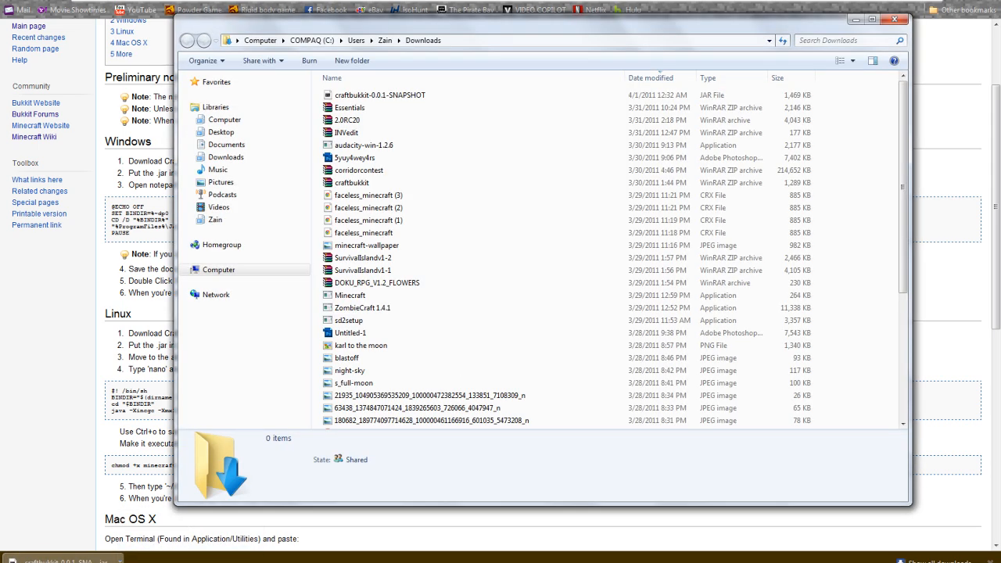
Move the downloaded CraftBukkit jar into a new desktop Bukkit folder and view it.
click(379, 95)
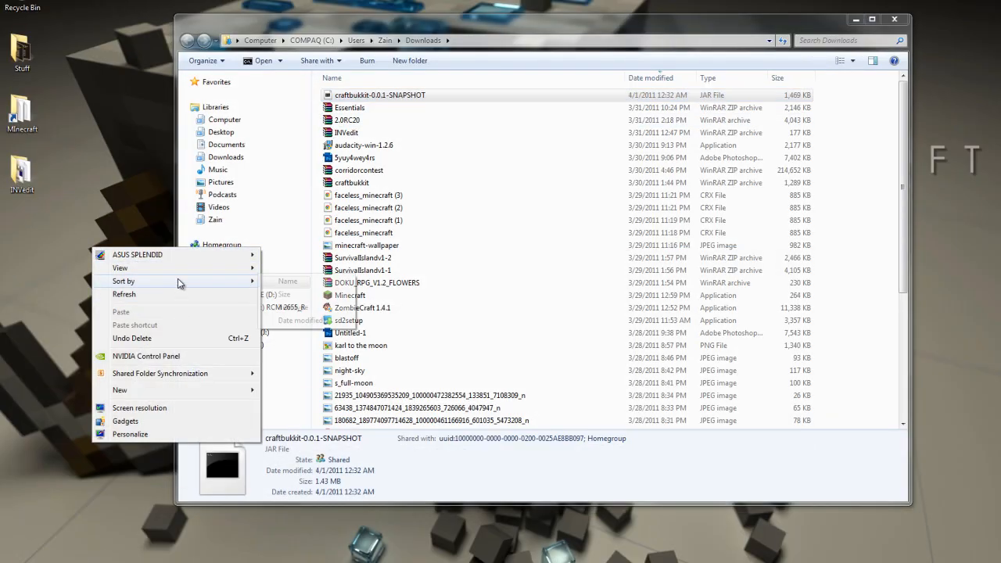
mouse_move(166, 390)
text(Bukkit)
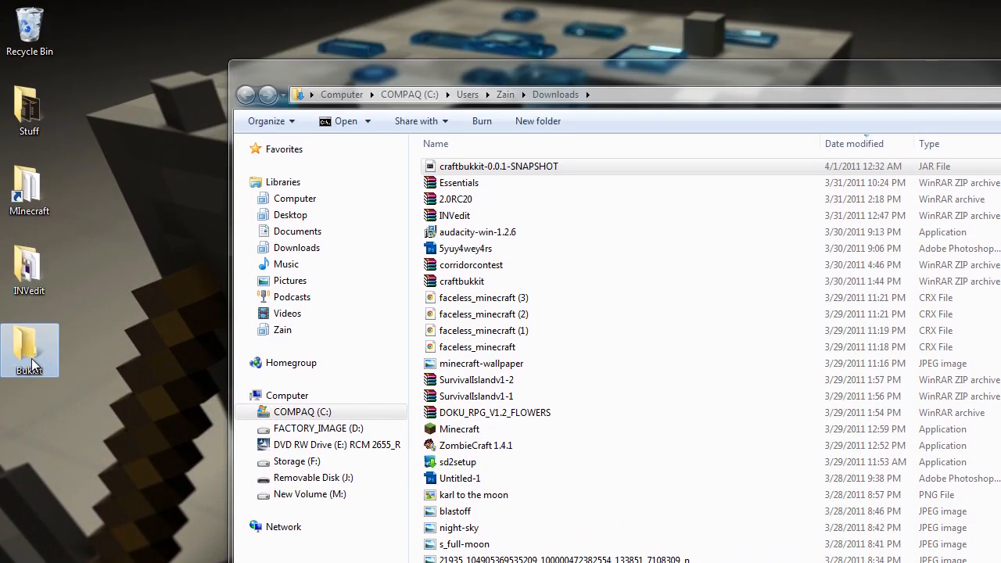
double_click(28, 350)
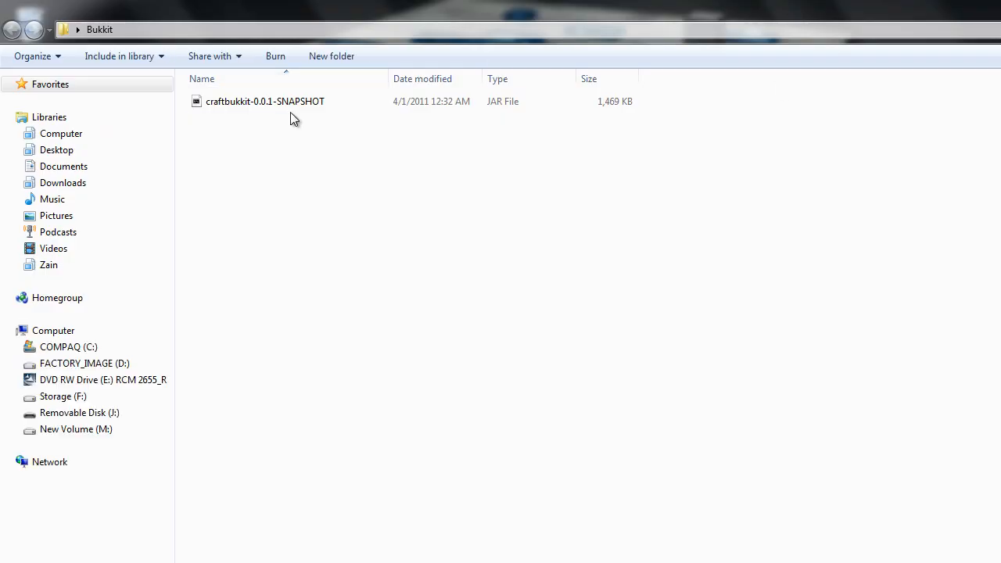
Rename the jar to craftbukkit and start creating a new text file in the folder.
click(266, 100)
text(craftbukkit)
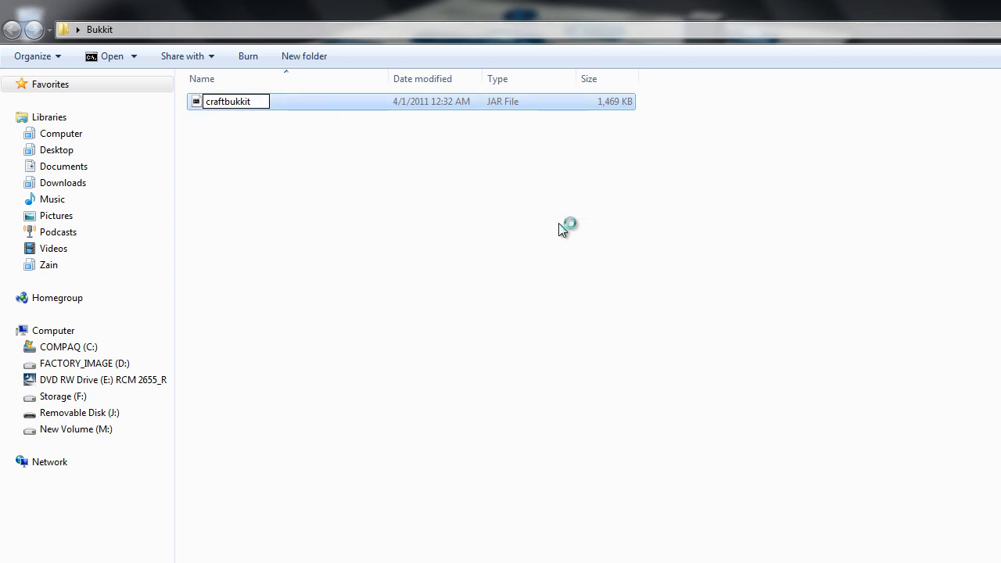
click(272, 123)
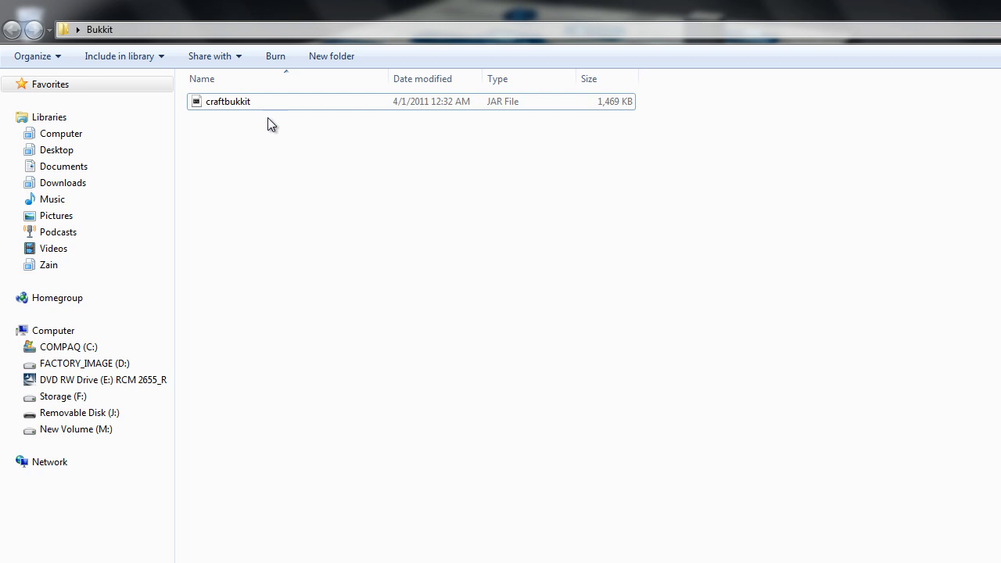
mouse_move(314, 181)
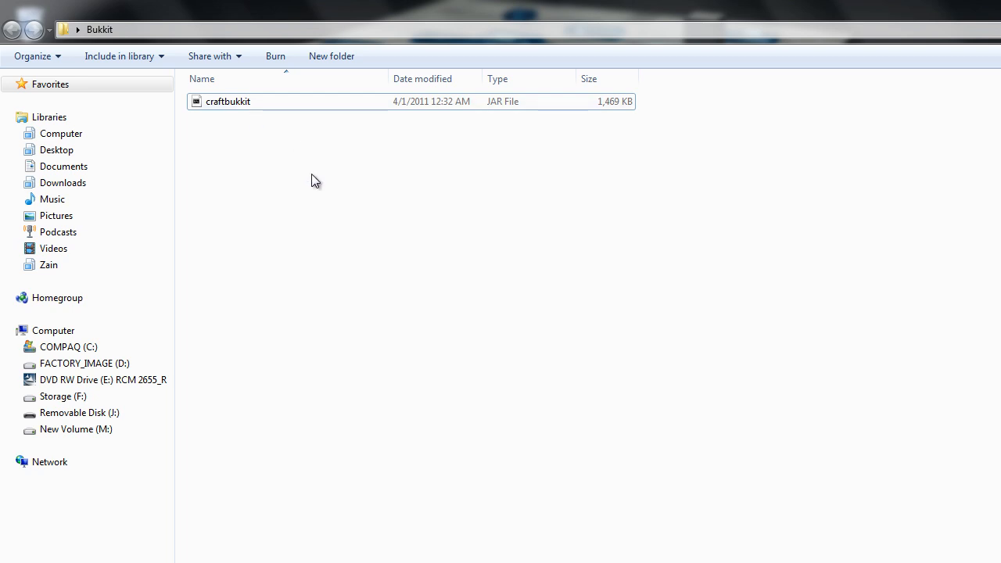
right_click(316, 181)
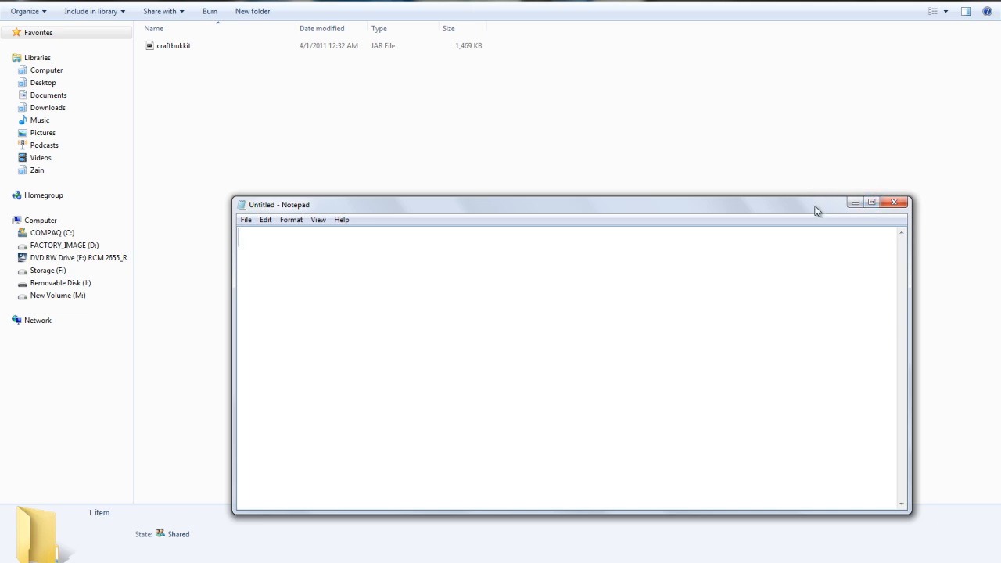
Enlarge Notepad and write the batch script running craftbukkit.jar with 512M memory and pause.
drag(570, 204, 524, 152)
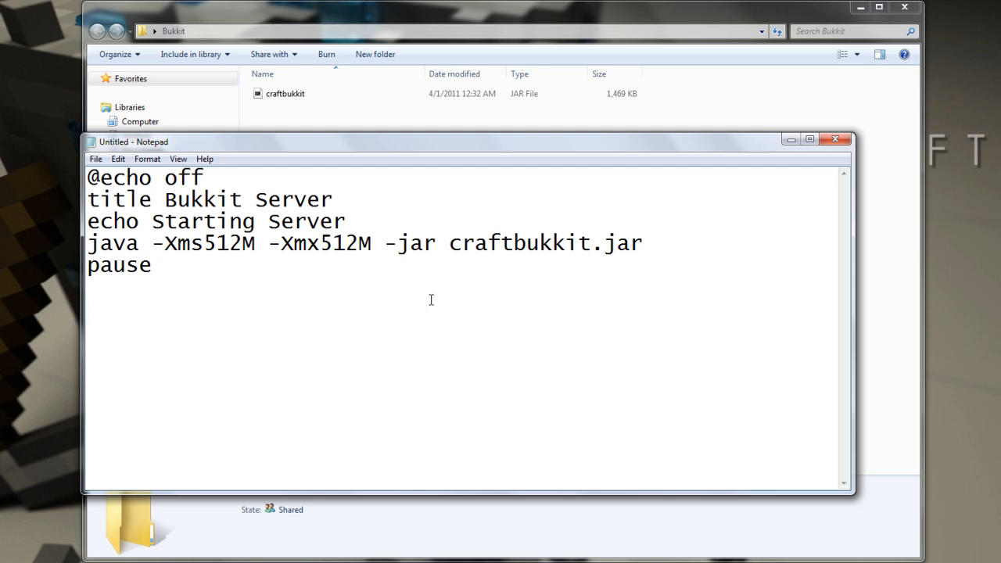
mouse_move(225, 138)
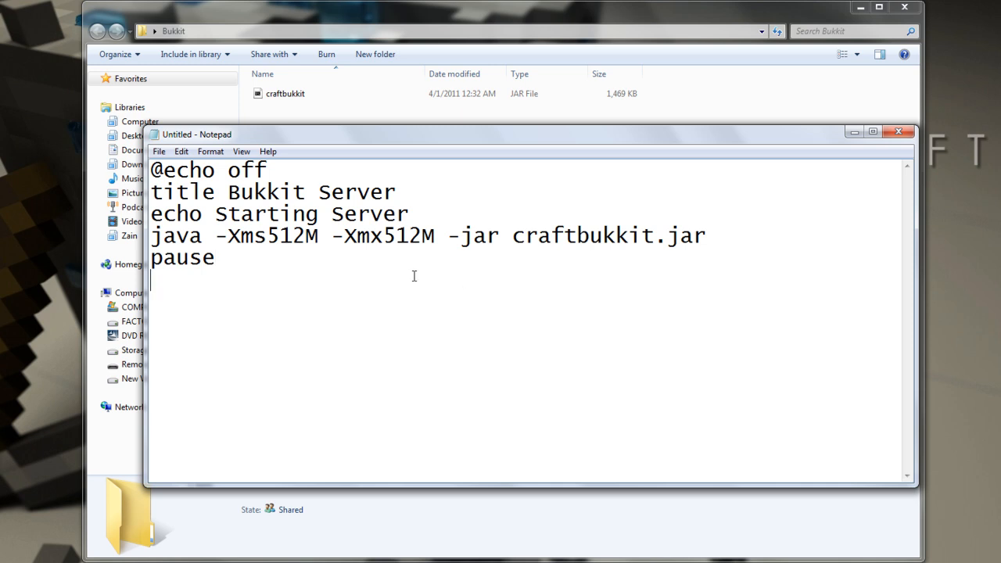
Replace both -Xms512M and -Xmx512M values in the java line with 1024M.
double_click(286, 234)
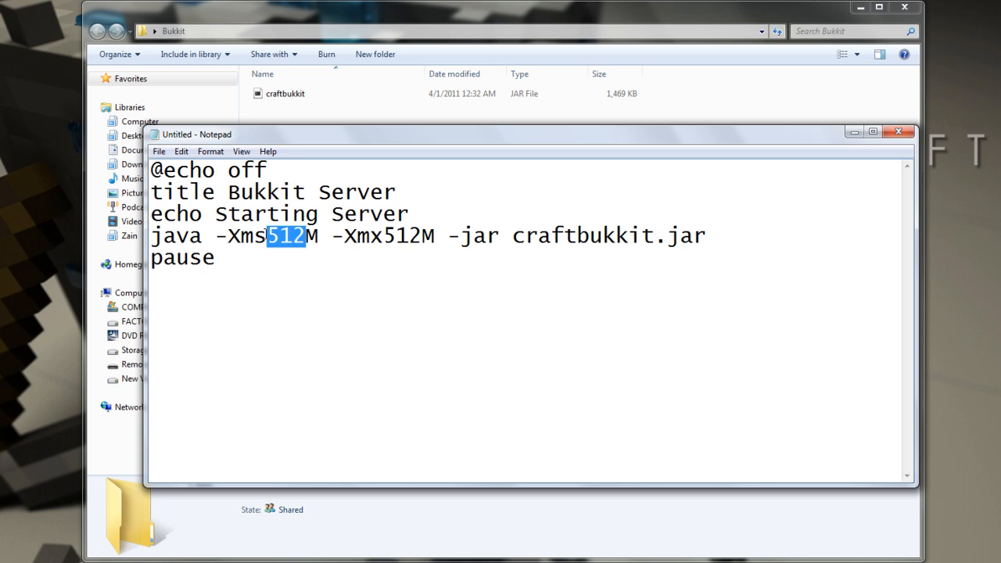
mouse_move(350, 253)
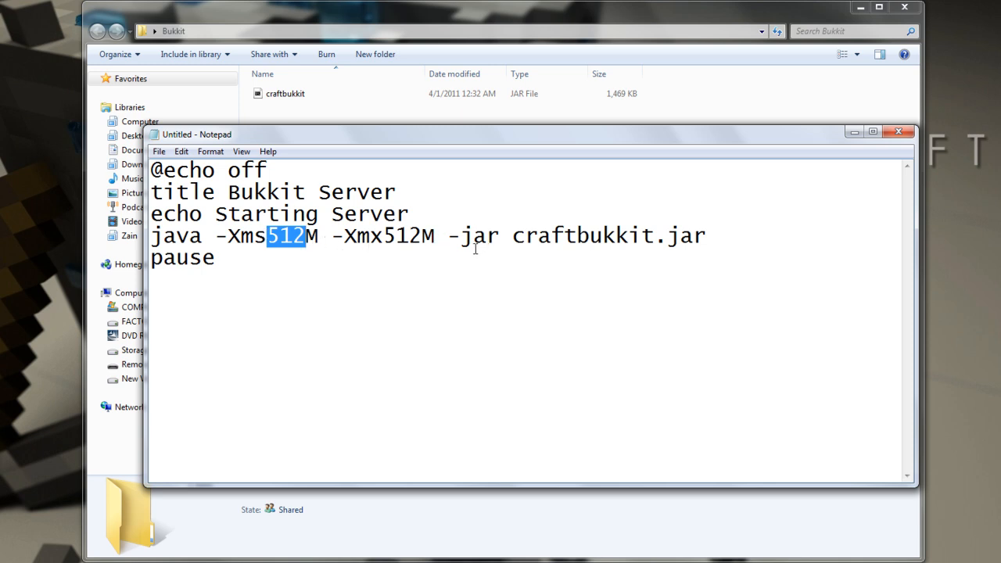
mouse_move(397, 208)
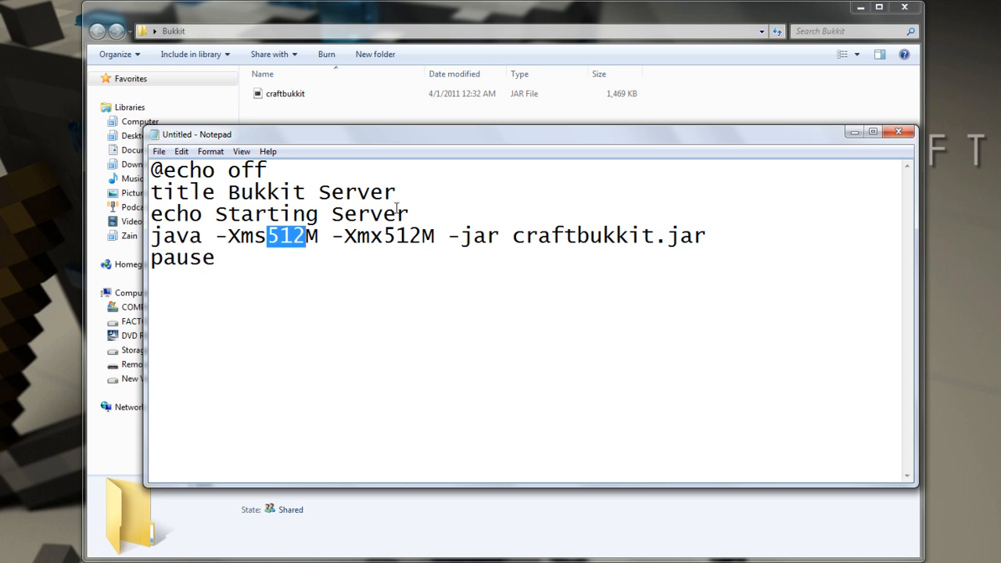
mouse_move(358, 238)
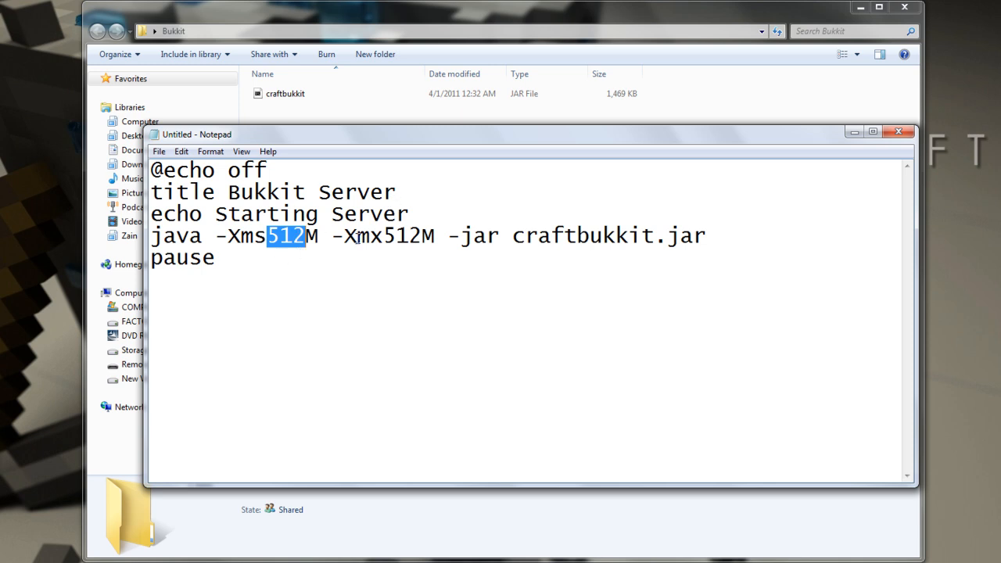
mouse_move(591, 183)
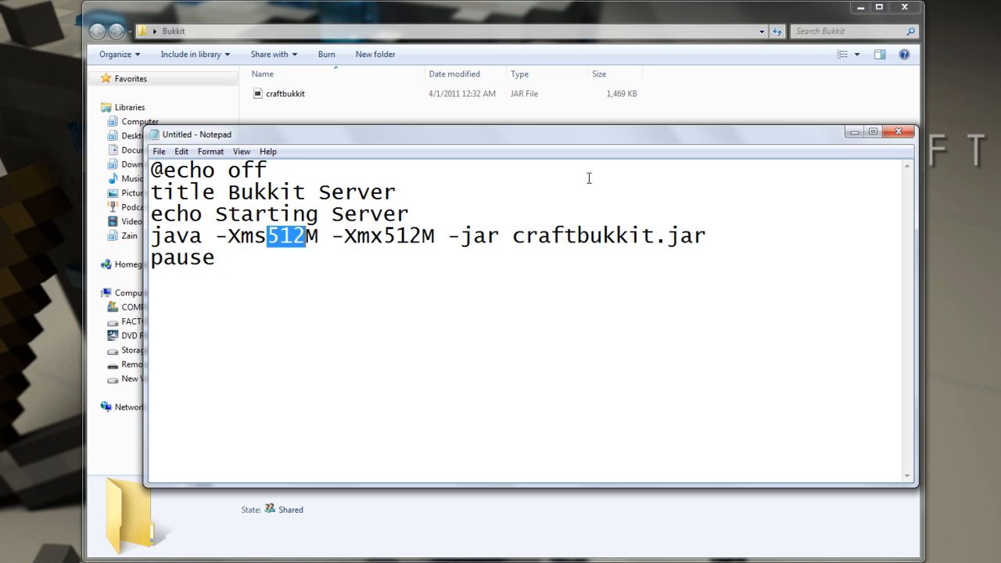
click(266, 234)
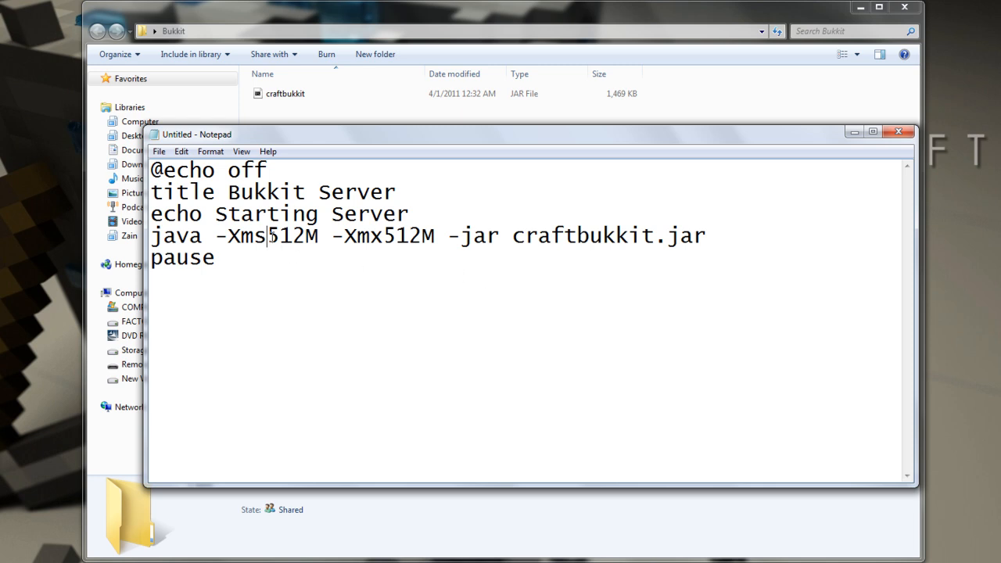
double_click(286, 235)
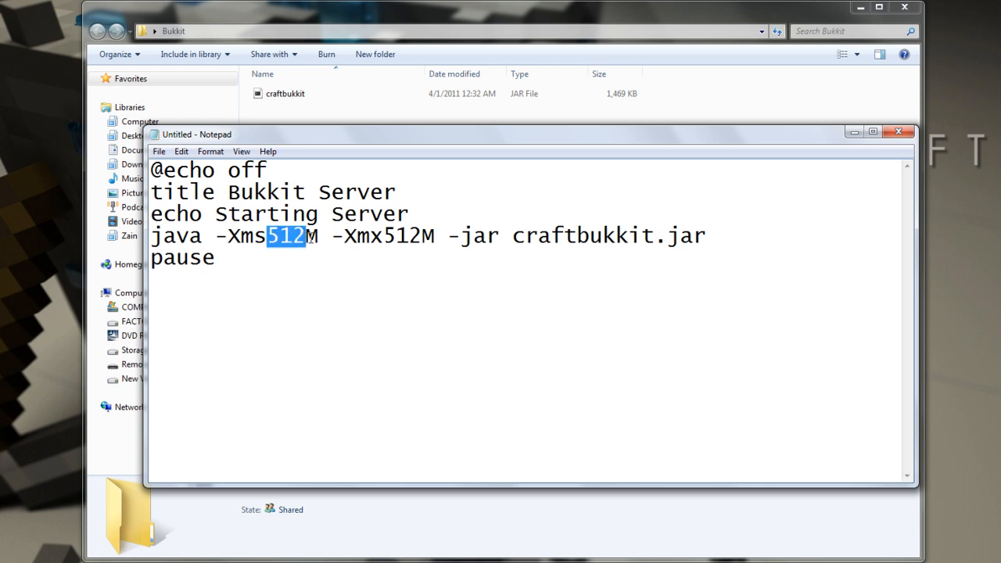
text(1024)
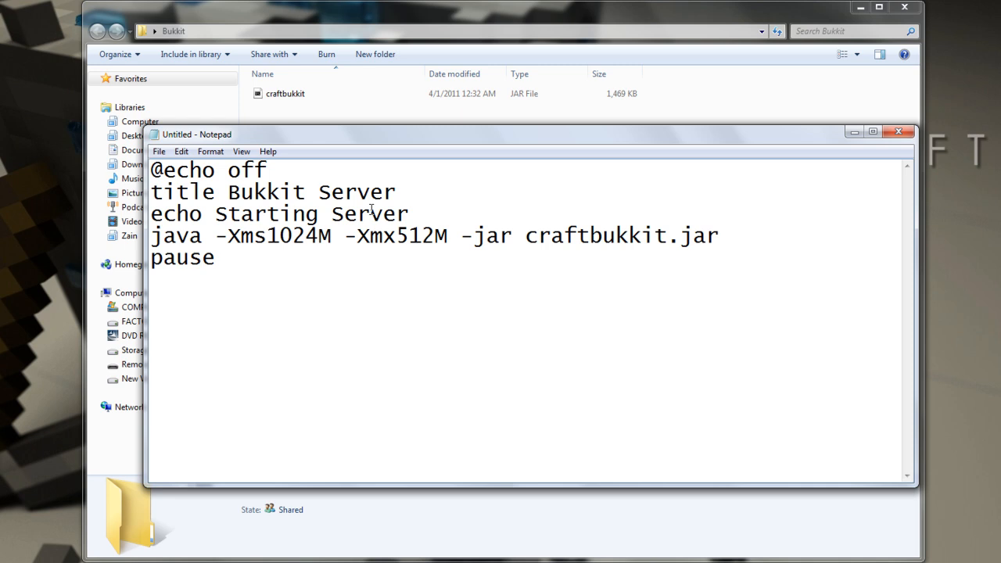
double_click(412, 234)
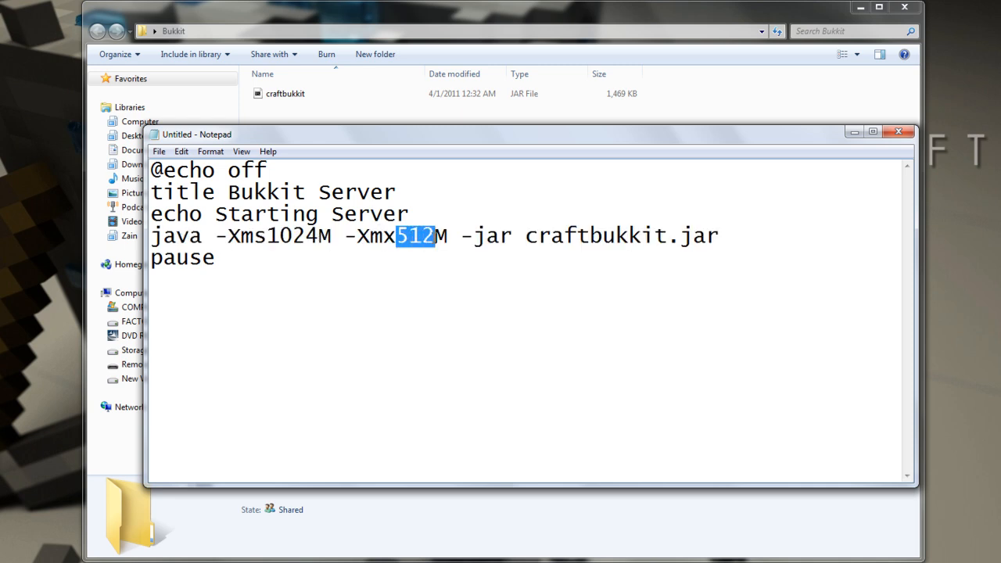
text(1024)
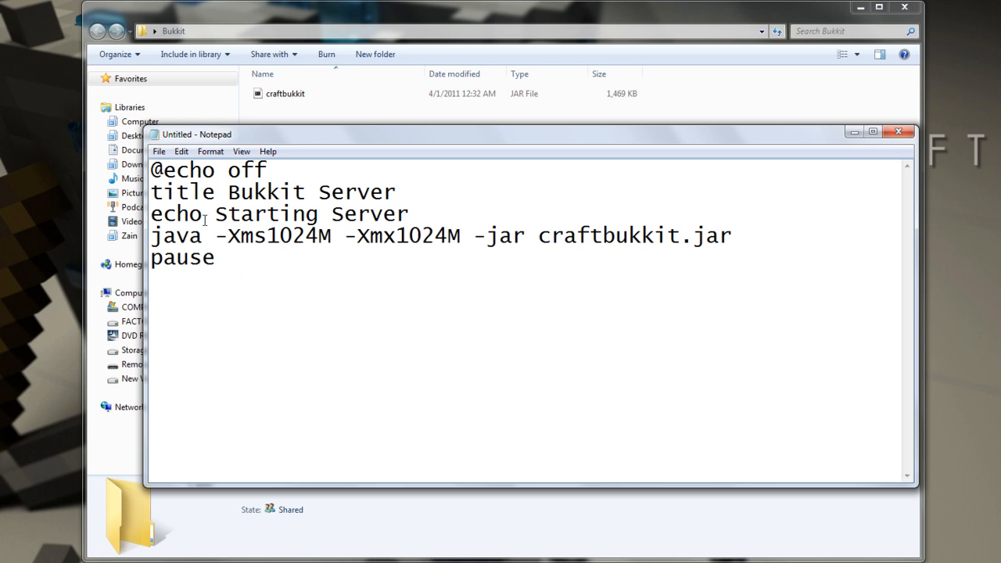
click(160, 150)
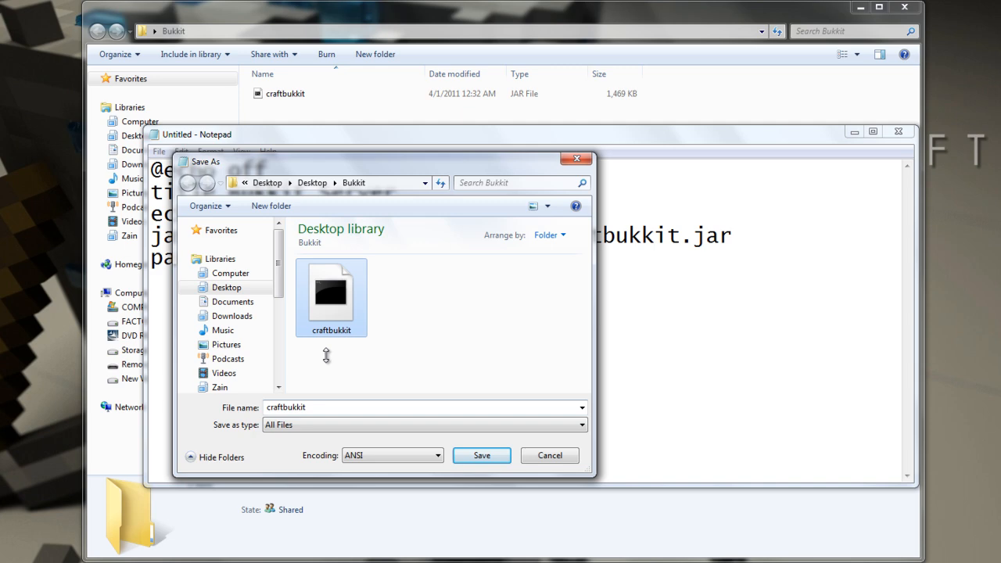
Save the script into the Bukkit folder as craftbukkit.bat with All Files type.
click(363, 407)
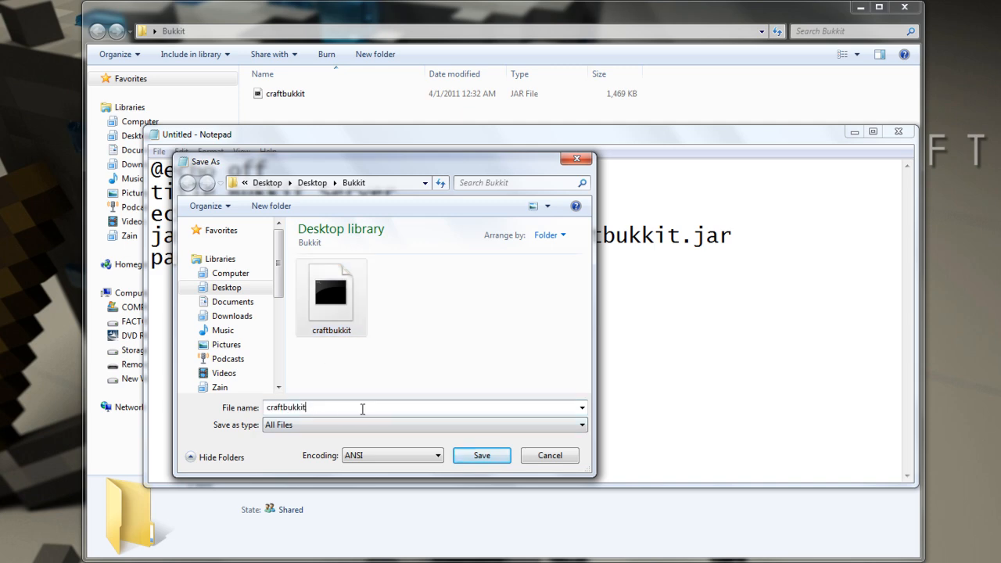
text(.bat)
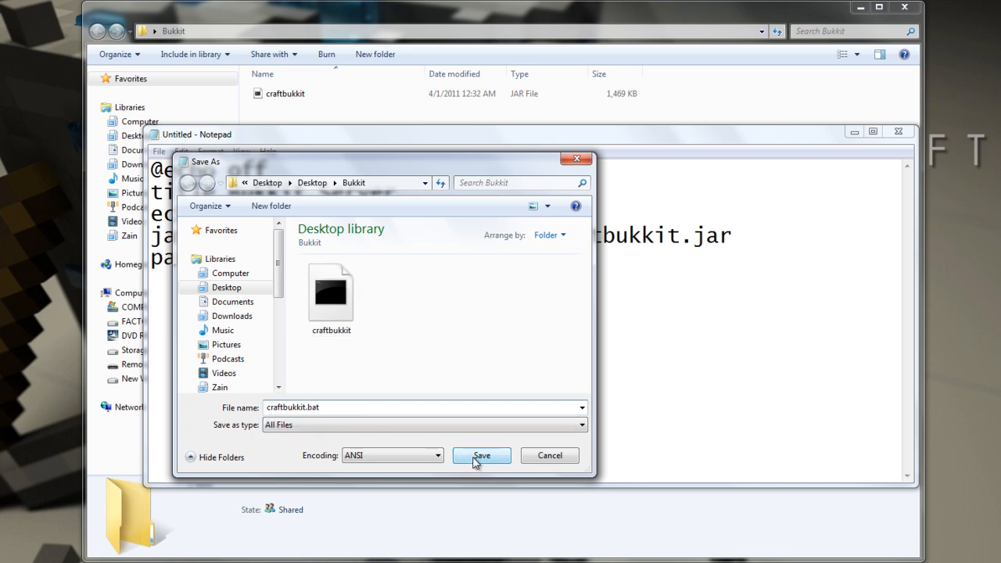
click(482, 455)
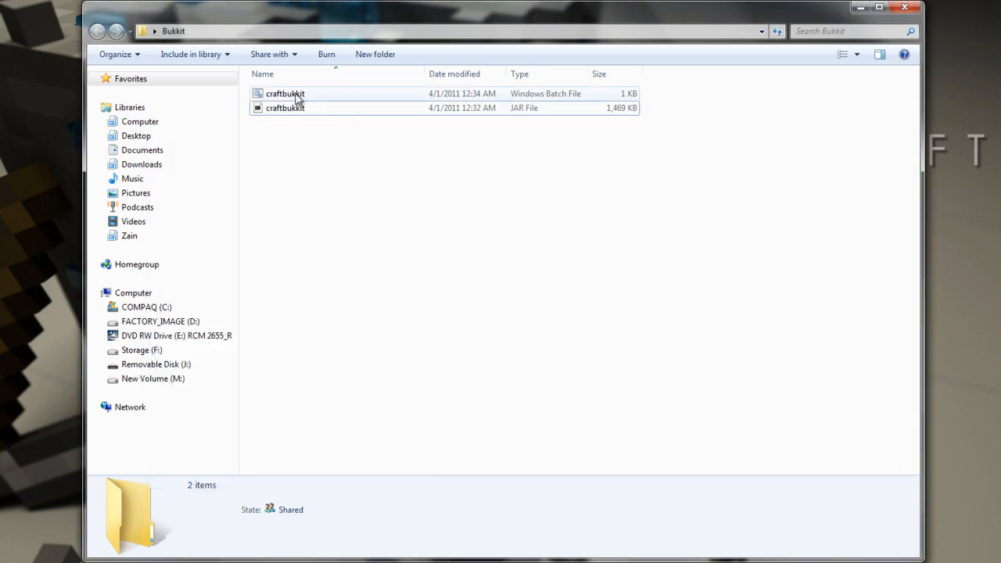
mouse_move(285, 94)
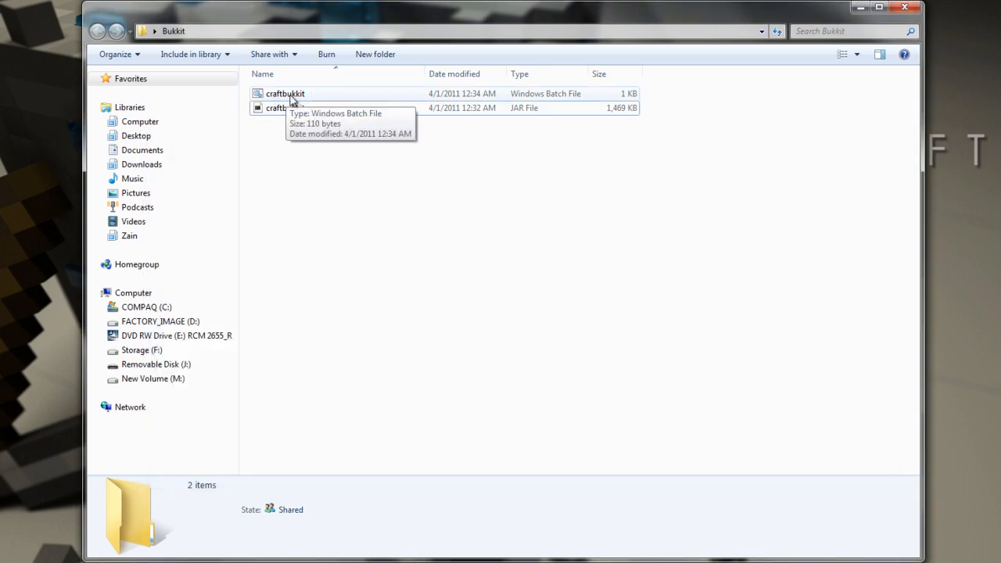
Run craftbukkit.bat from the Bukkit folder to start the server.
double_click(285, 94)
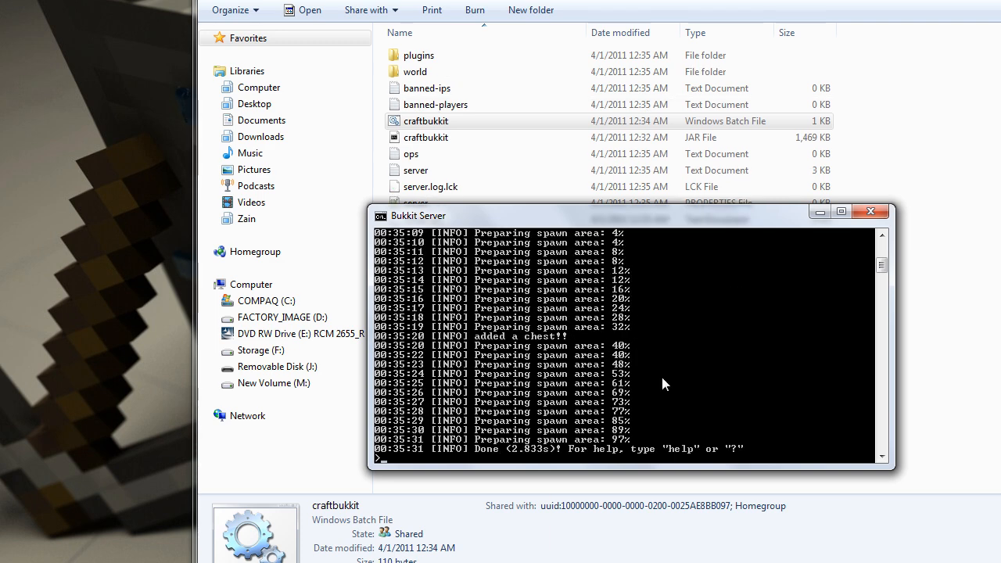
After the Done message, issue stop to shut the Bukkit server down.
scroll(up, 3)
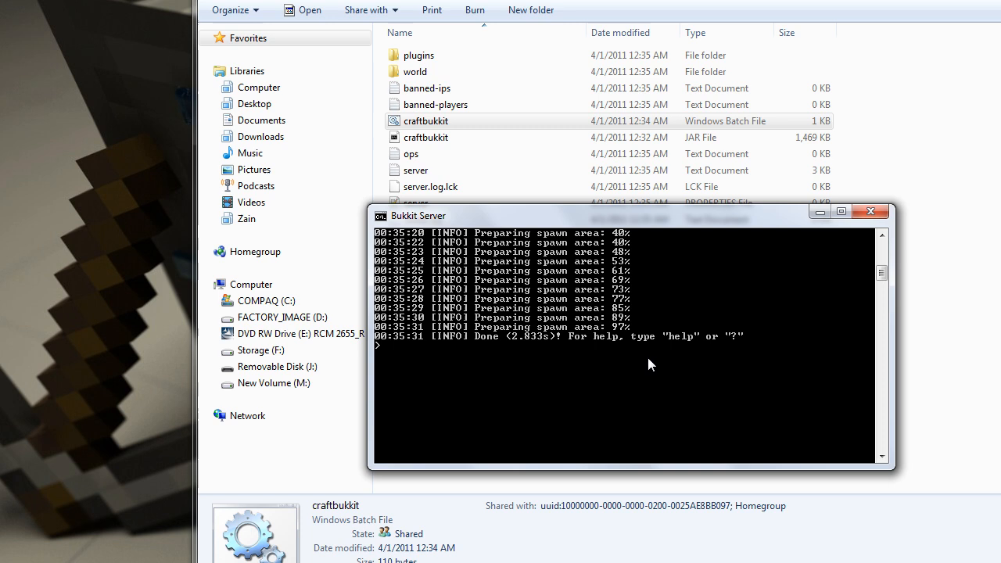
text(sto)
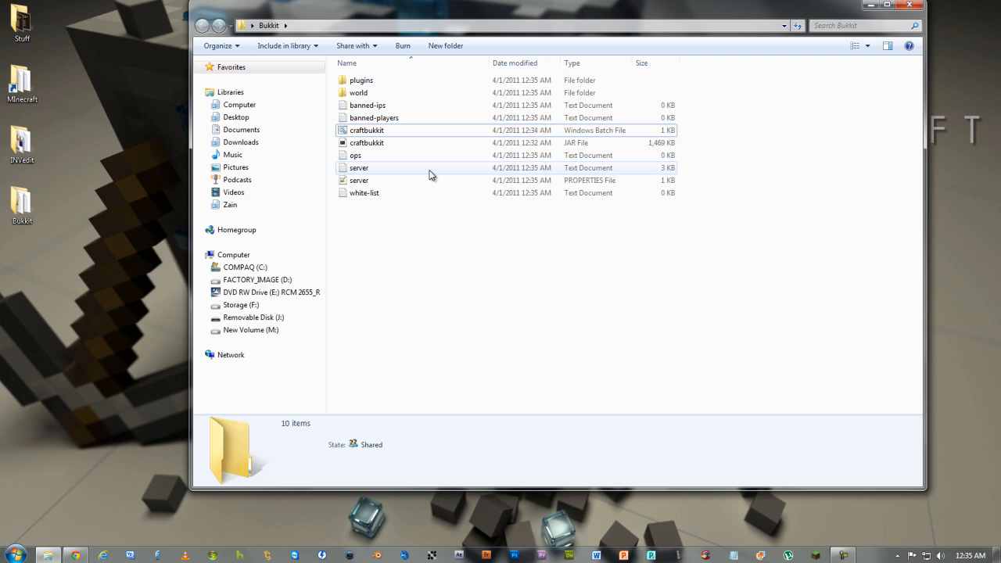
click(359, 92)
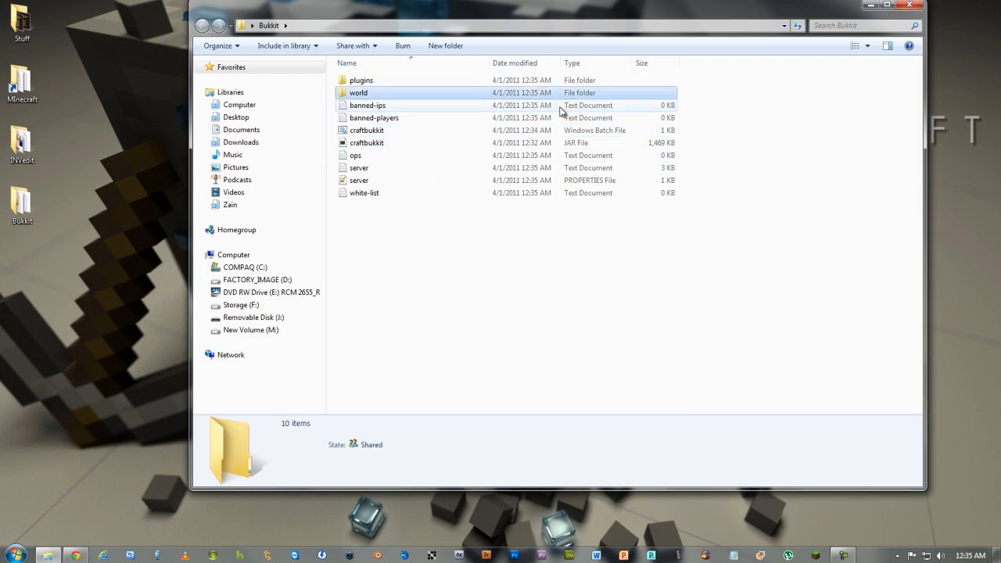
click(358, 92)
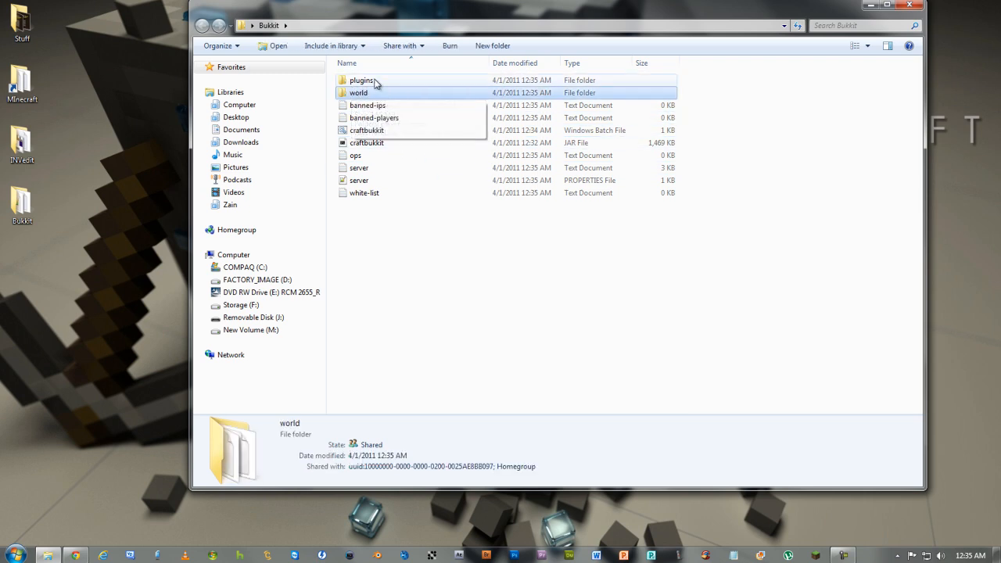
double_click(362, 80)
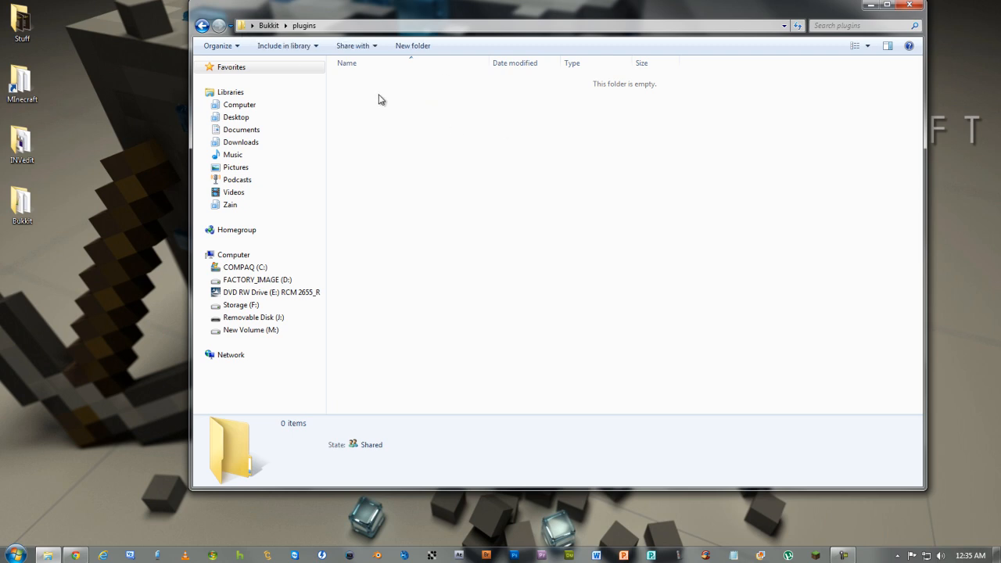
click(202, 25)
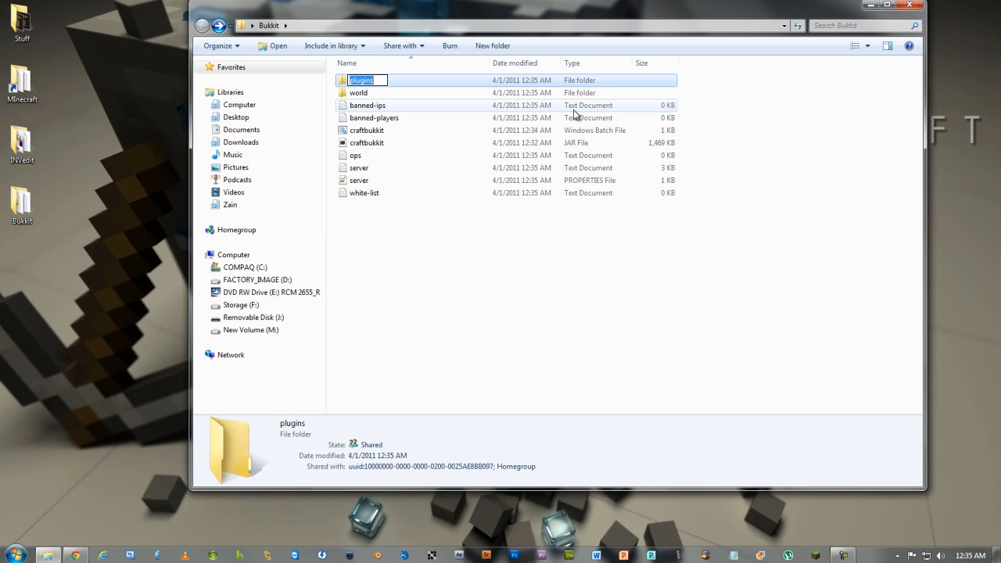
double_click(360, 79)
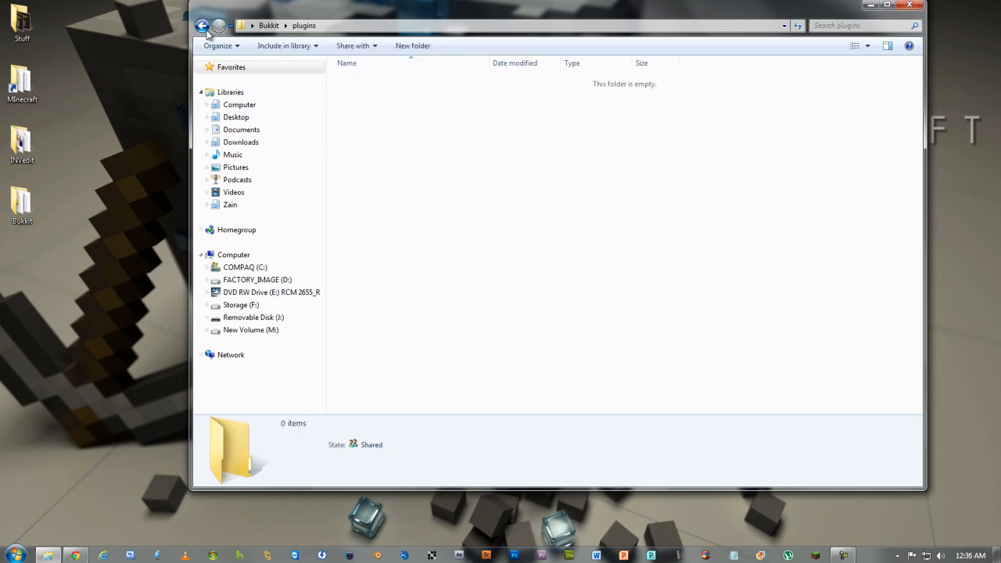
click(202, 25)
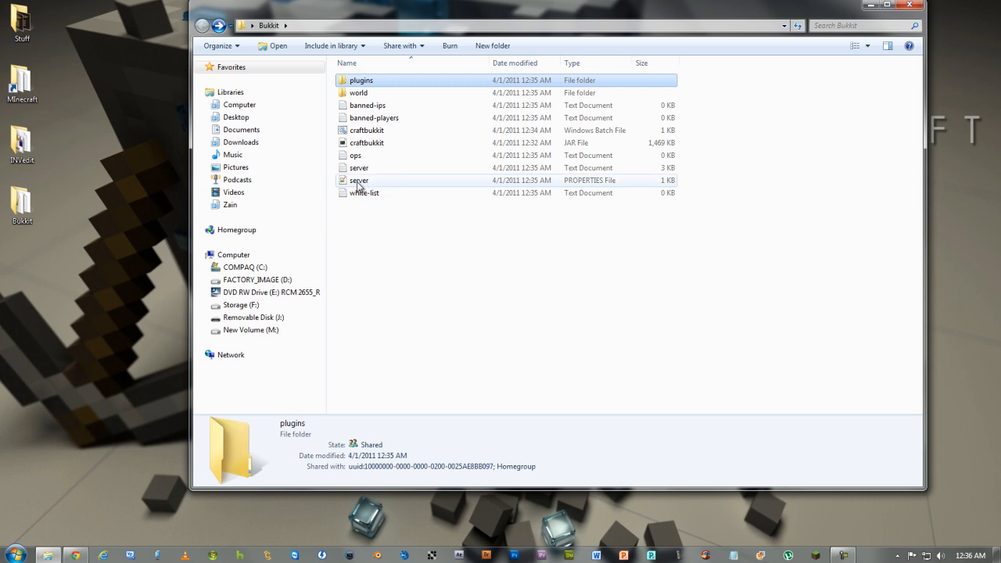
Open server.properties from the Bukkit folder in Notepad++.
right_click(360, 179)
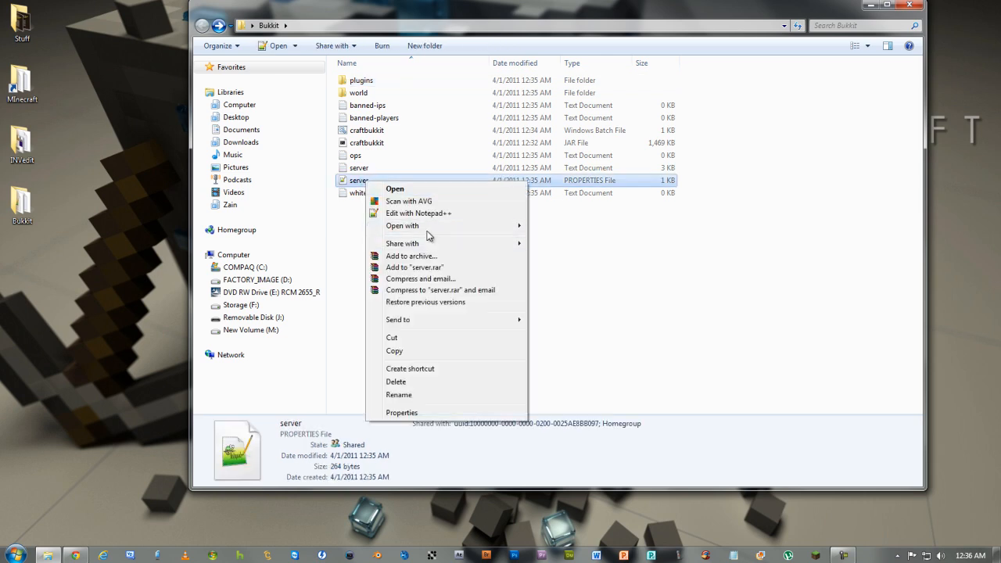
mouse_move(477, 222)
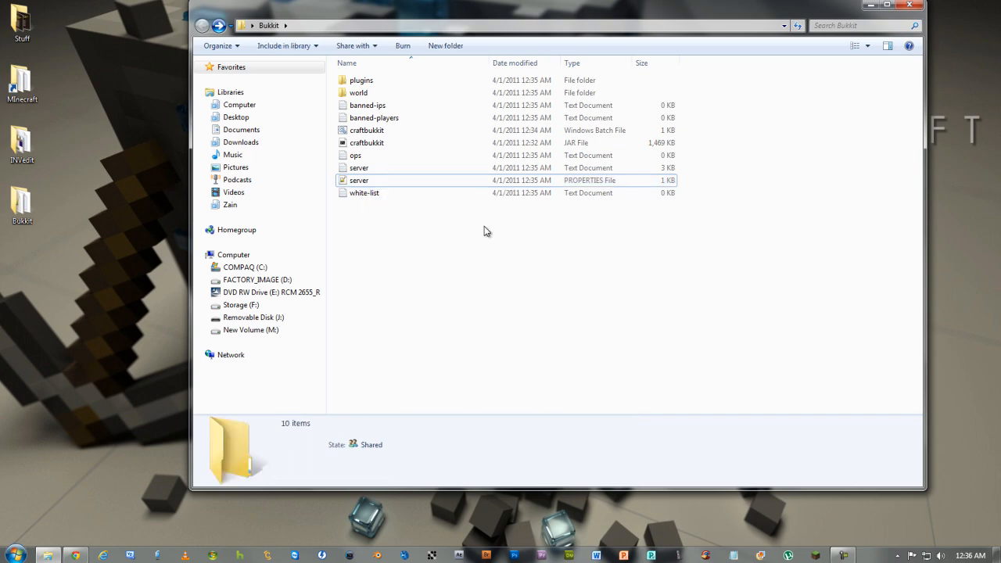
double_click(359, 180)
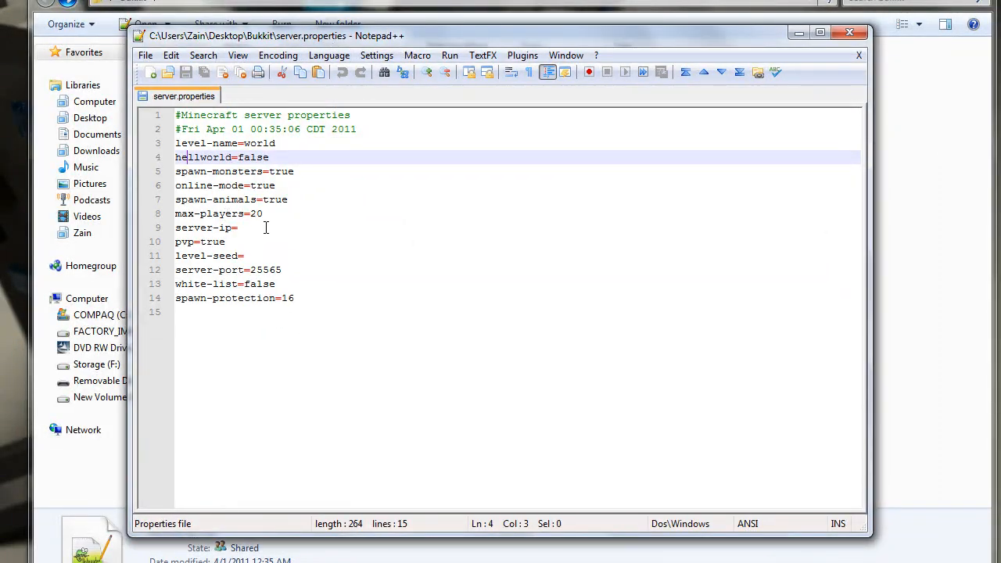
Step through hellworld, spawn-monsters, online-mode, max-players, server-ip, server-port and spawn-protection settings.
click(267, 156)
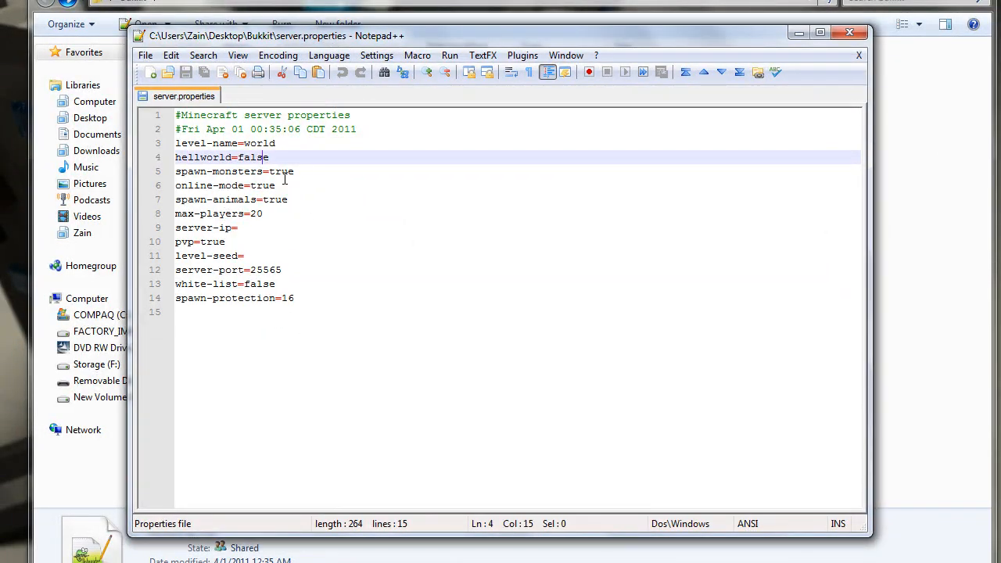
click(258, 171)
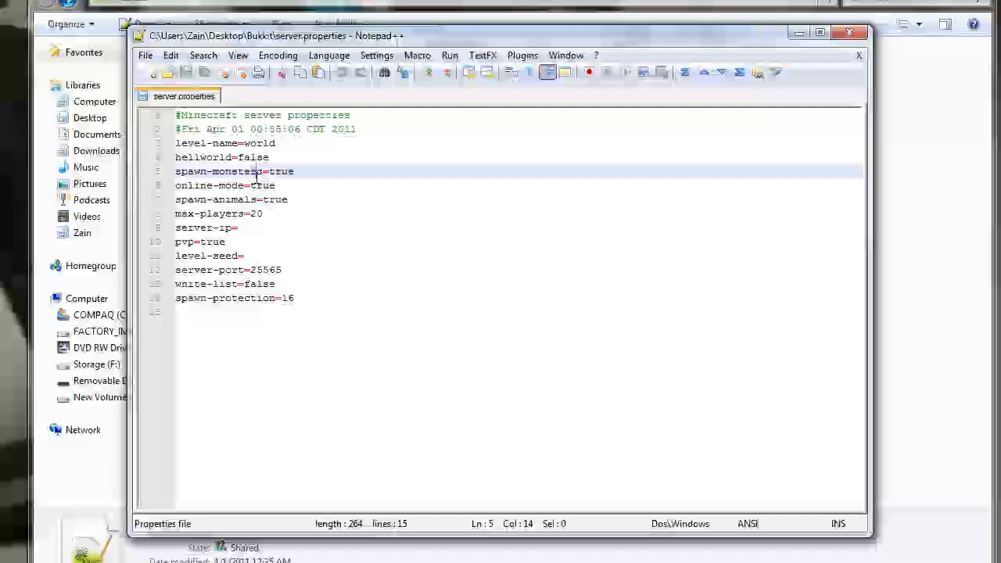
click(269, 184)
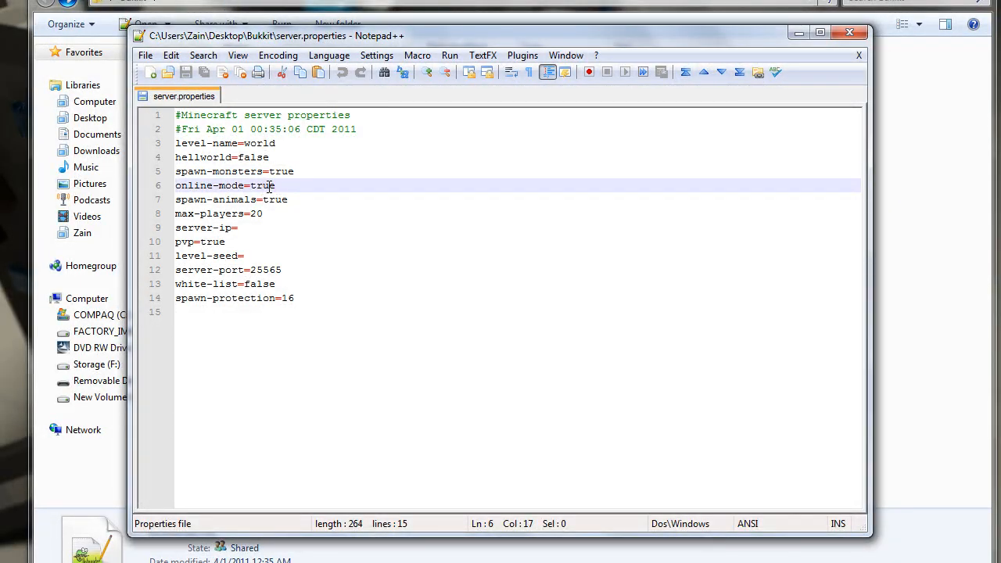
mouse_move(319, 195)
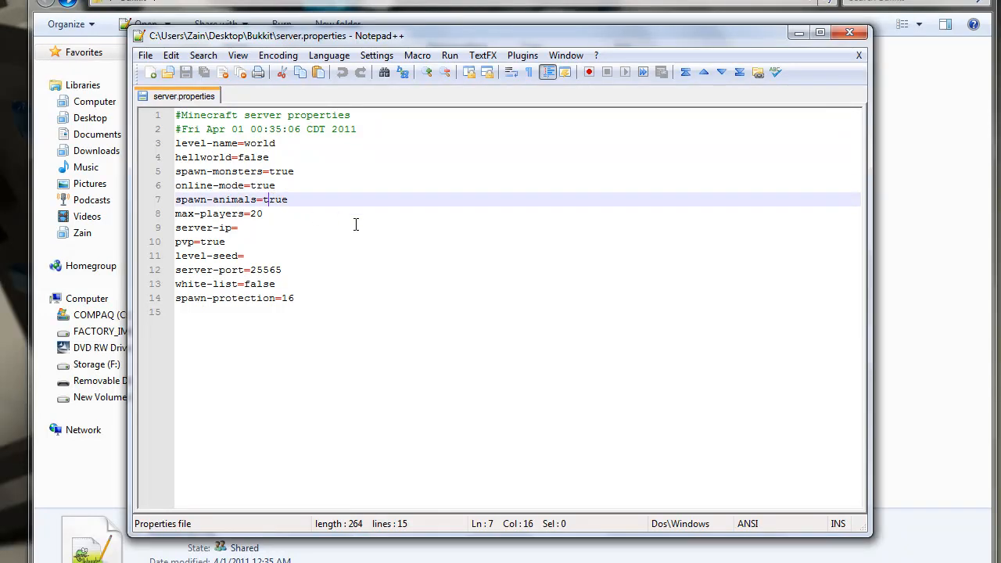
click(262, 213)
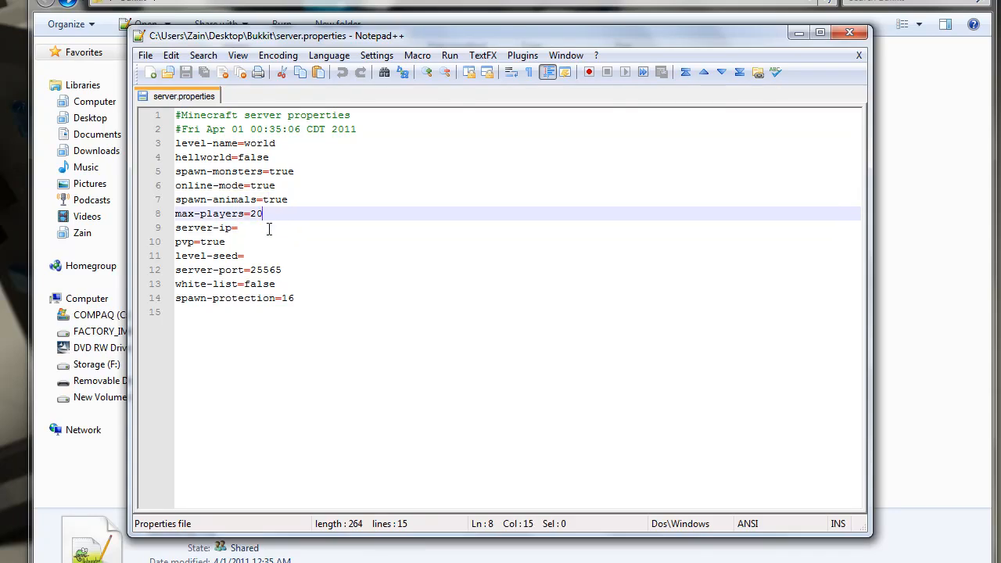
click(297, 228)
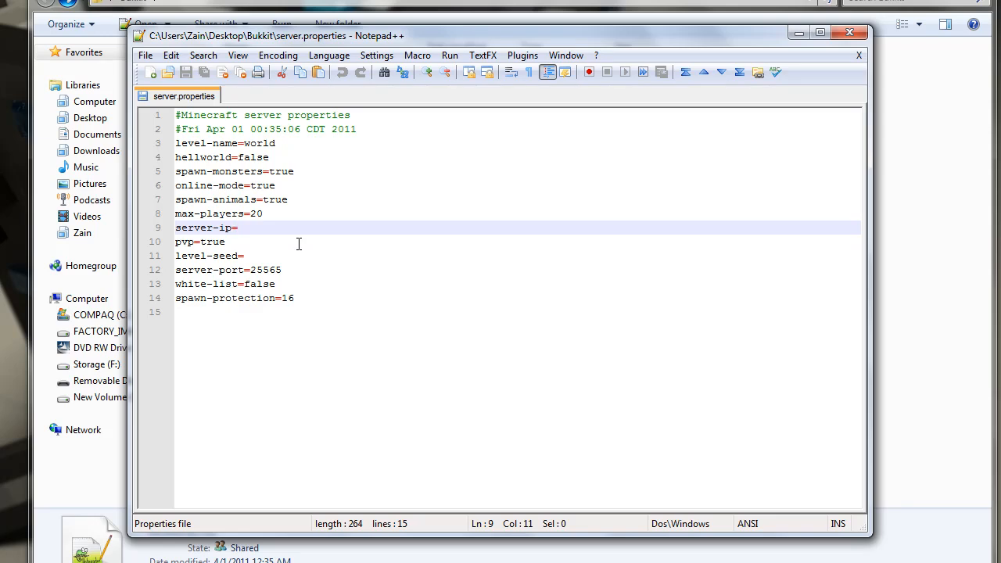
click(306, 257)
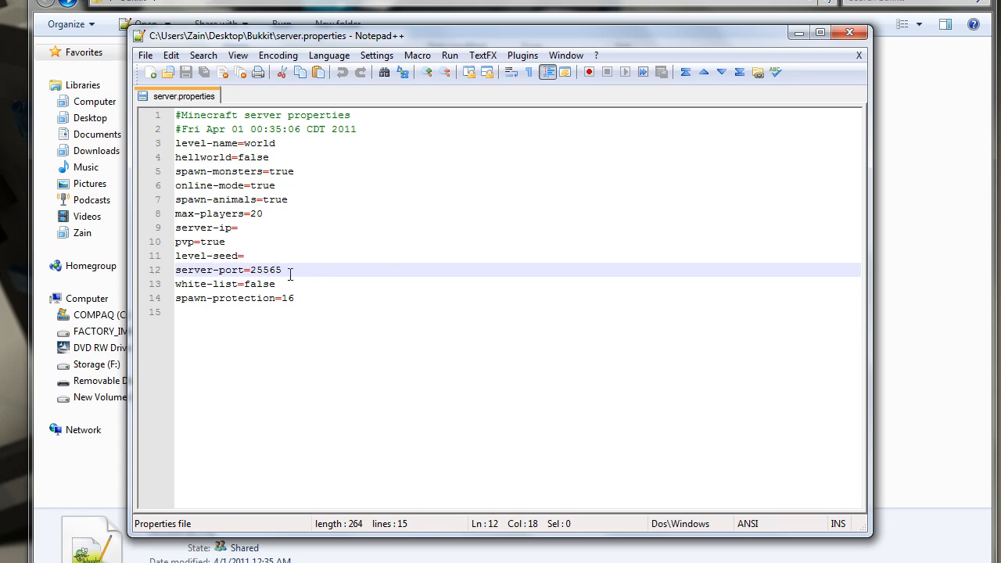
mouse_move(225, 294)
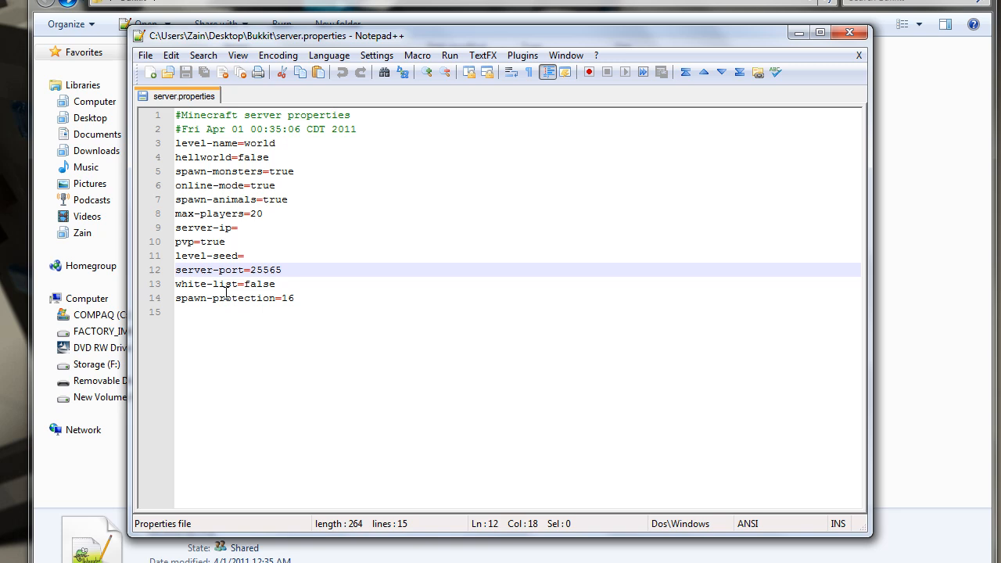
mouse_move(290, 309)
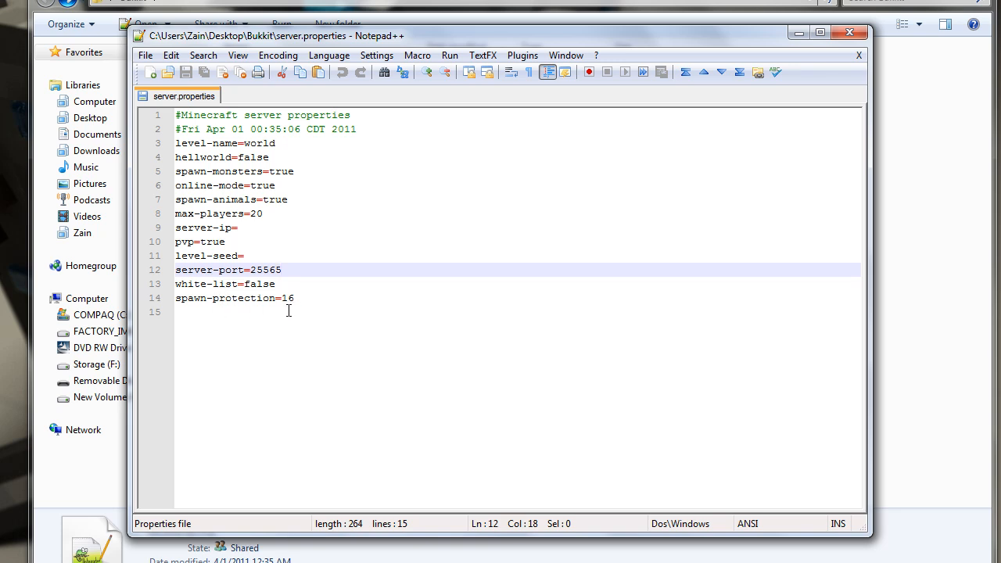
click(180, 311)
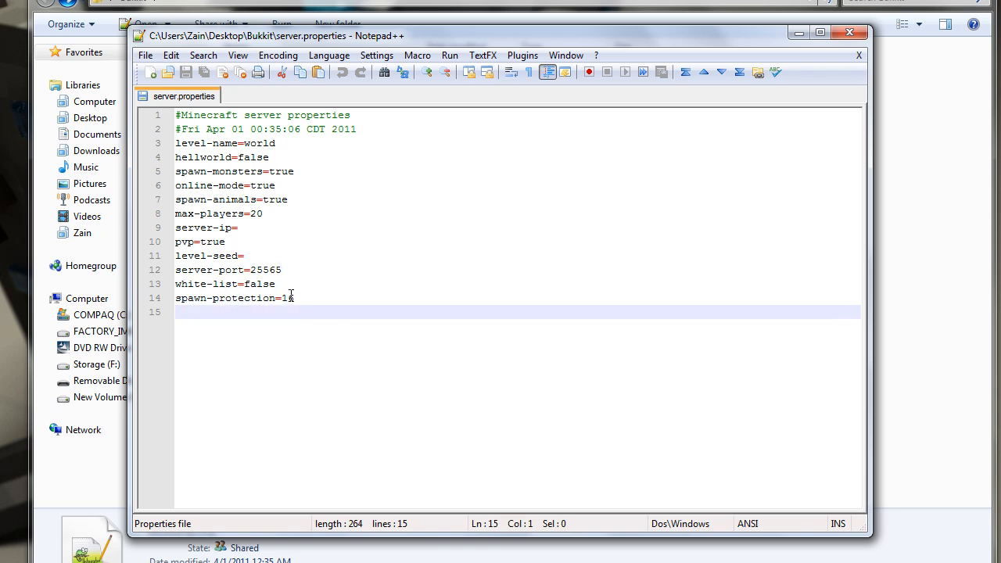
text(6)
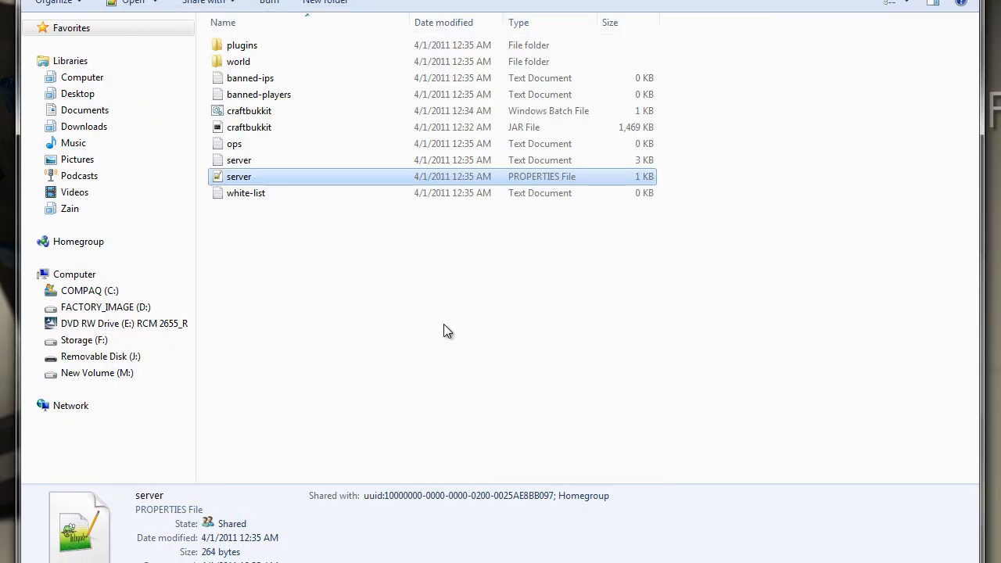
click(235, 144)
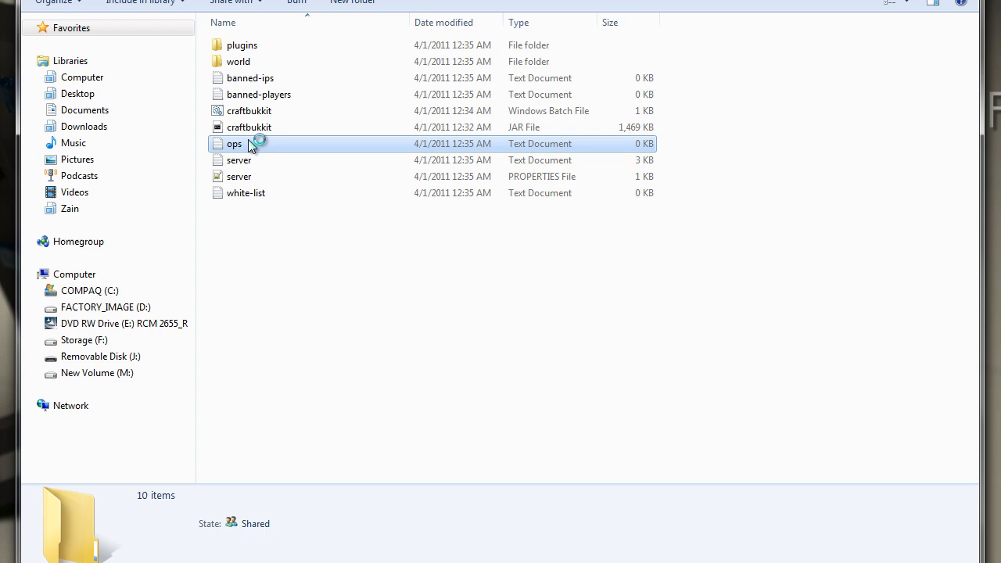
mouse_move(184, 187)
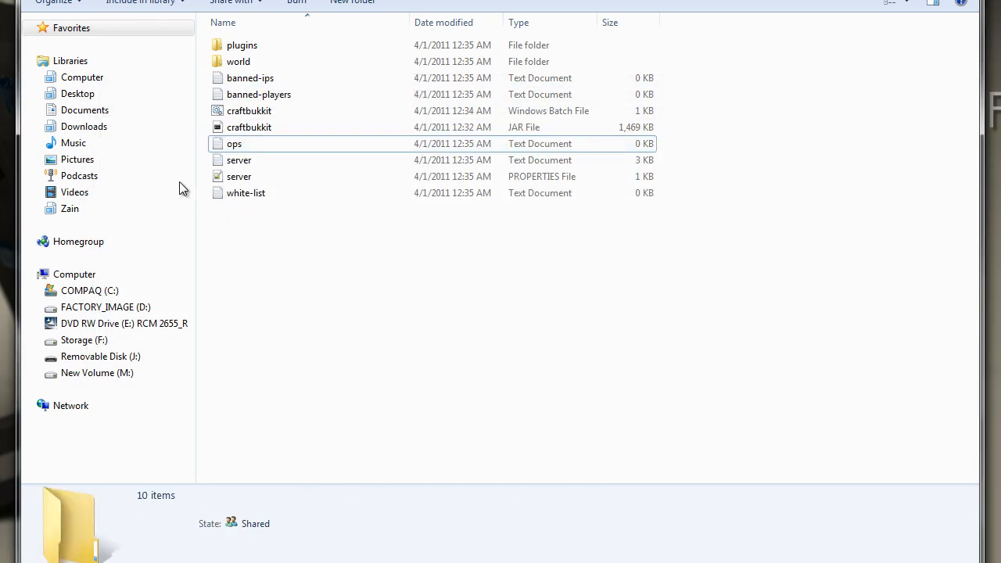
click(228, 169)
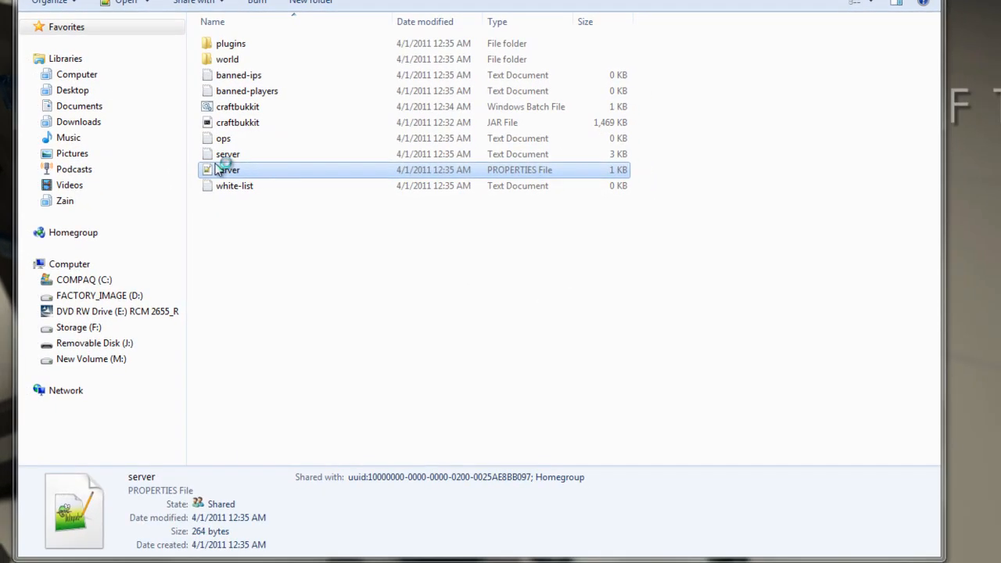
double_click(228, 169)
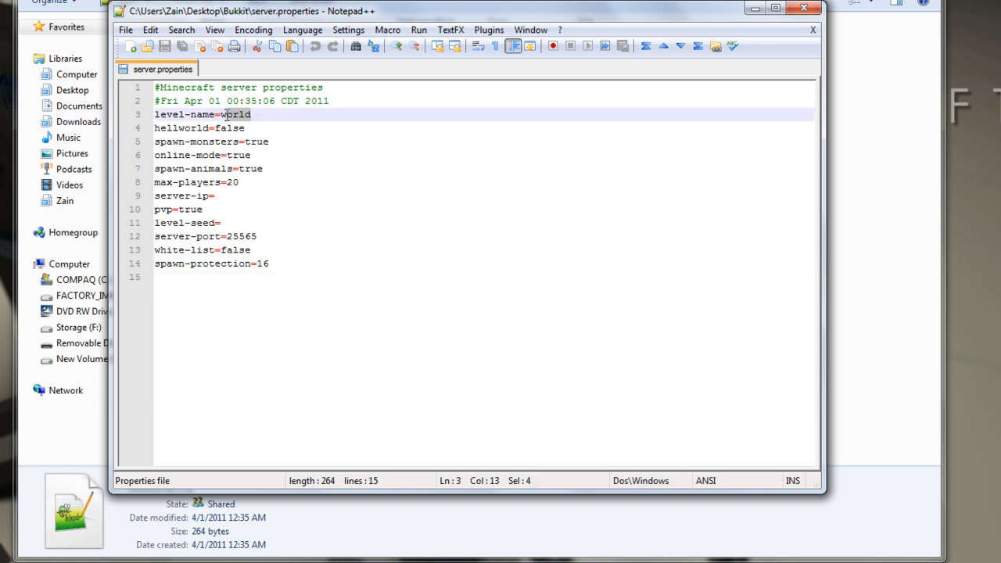
double_click(235, 115)
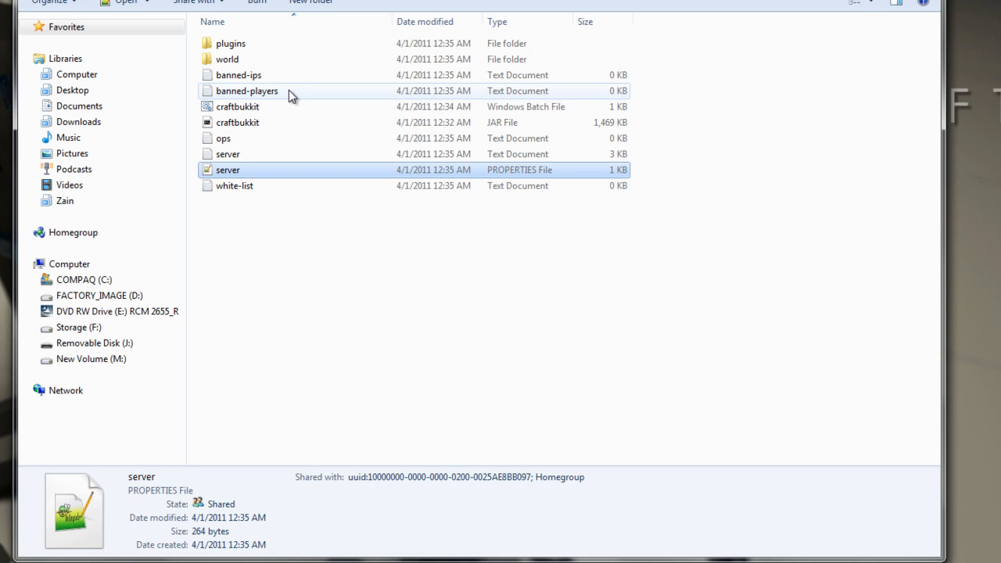
mouse_move(311, 304)
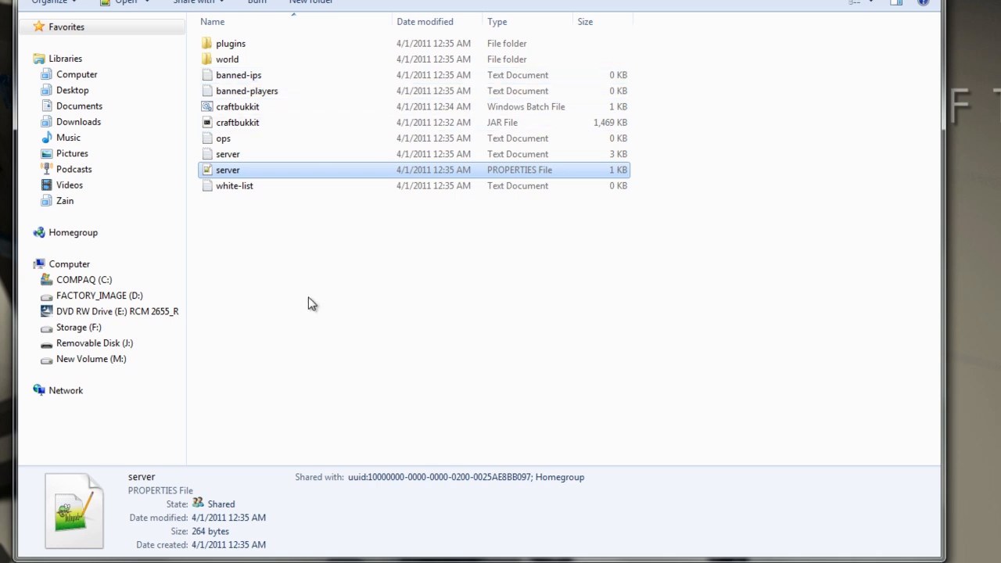
mouse_move(313, 281)
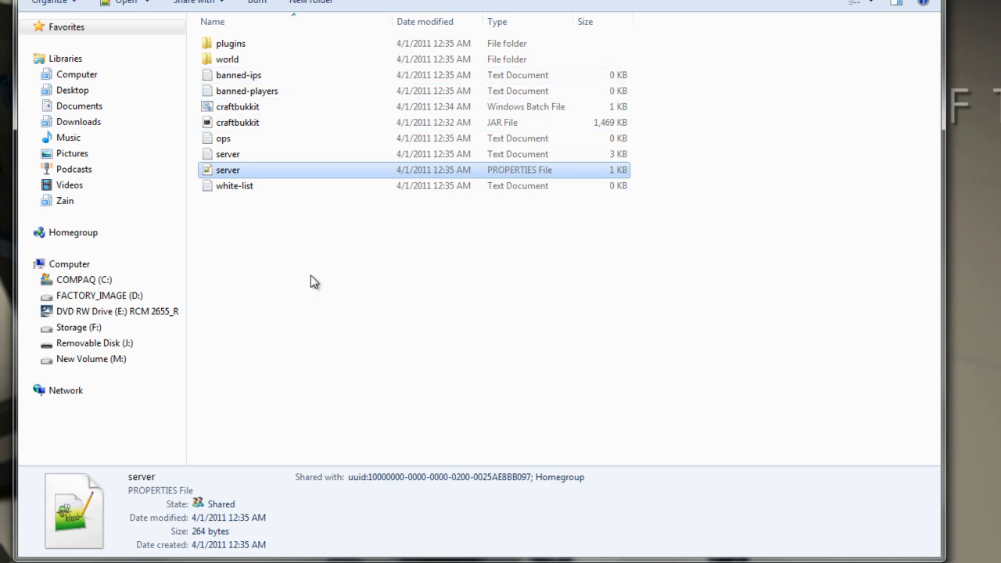